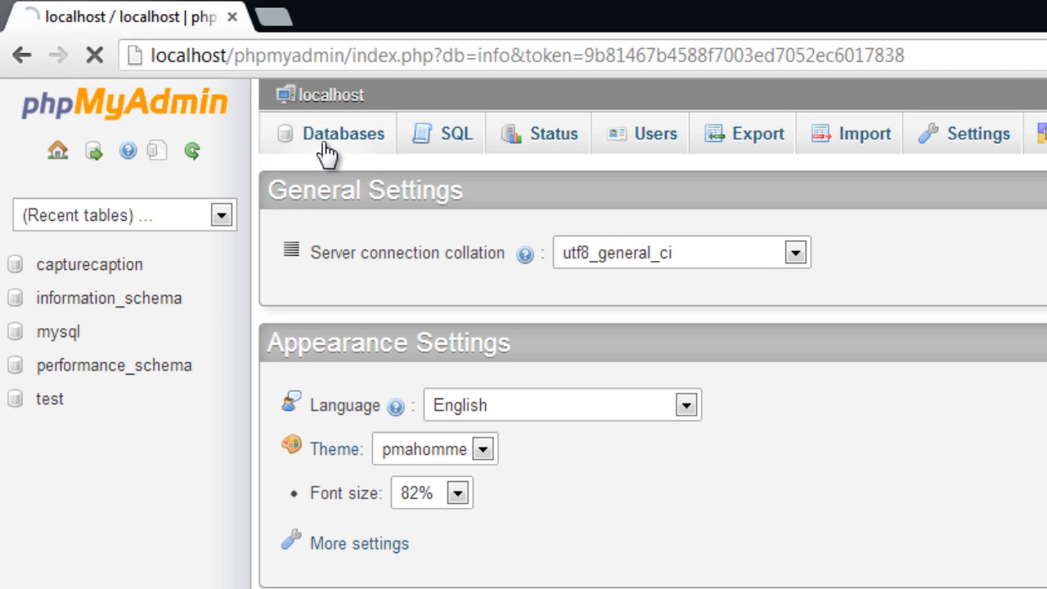
- Create a new database named 'info' from the Databases list and open it
click(342, 133)
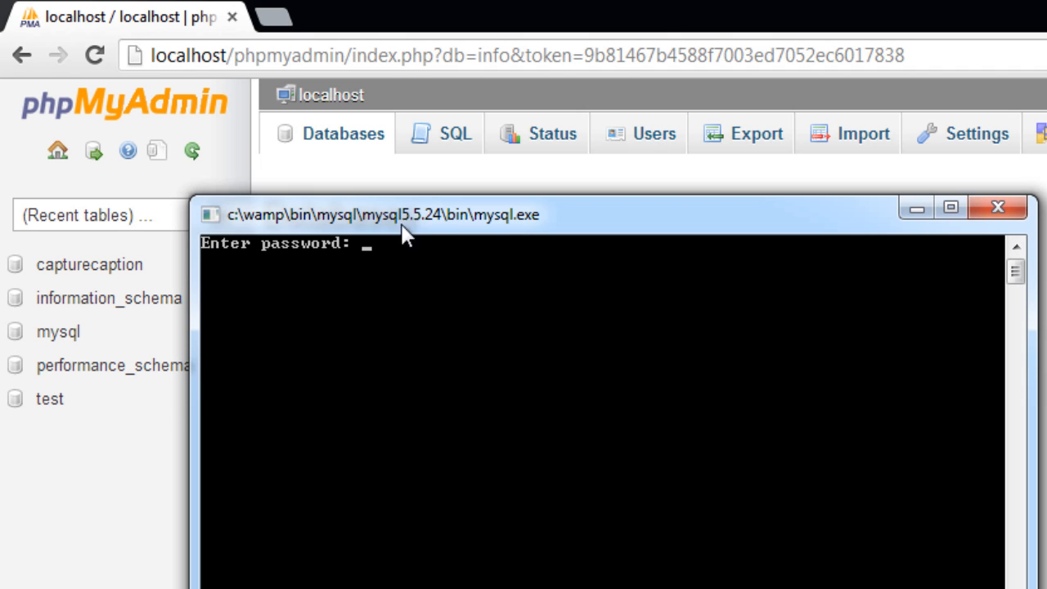
key(Return)
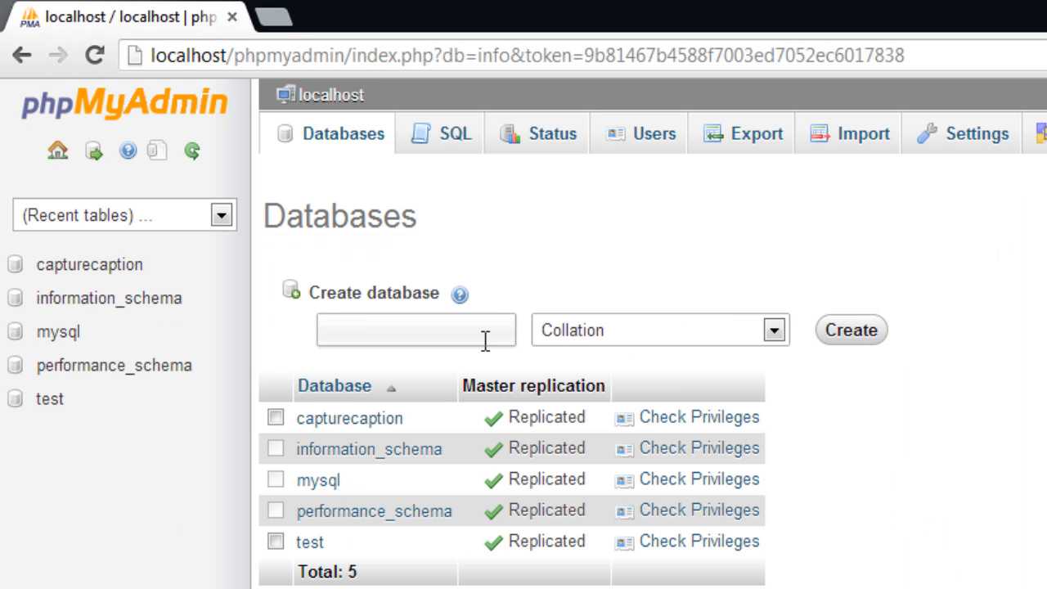
text(info)
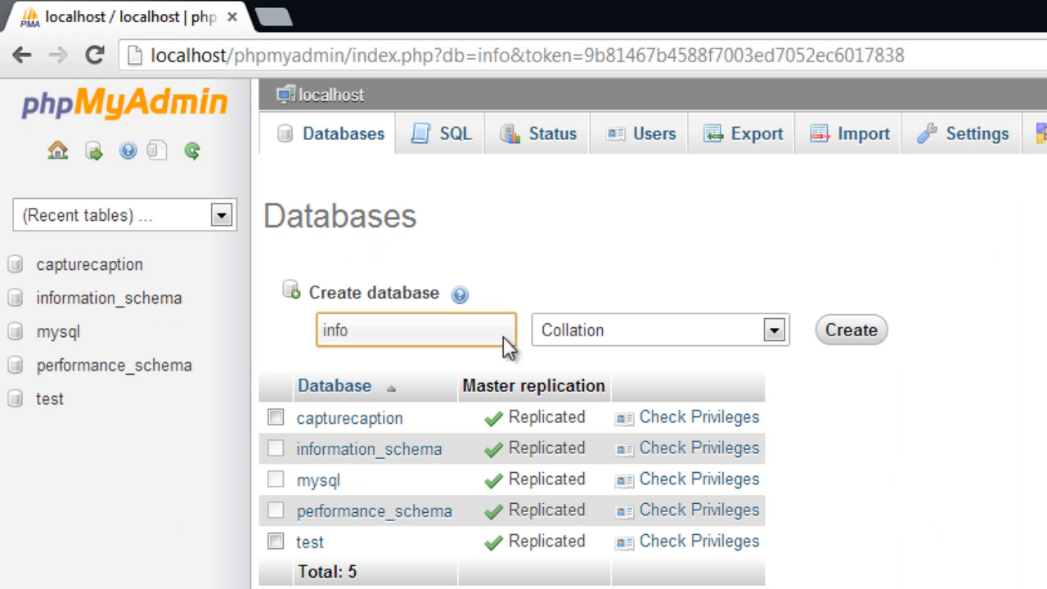
click(850, 330)
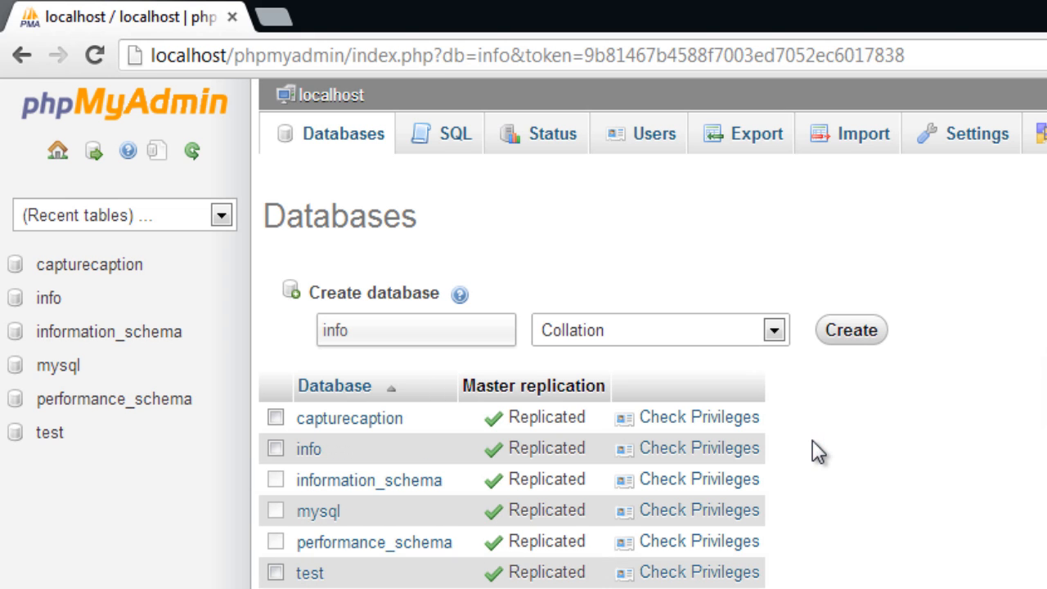
click(49, 297)
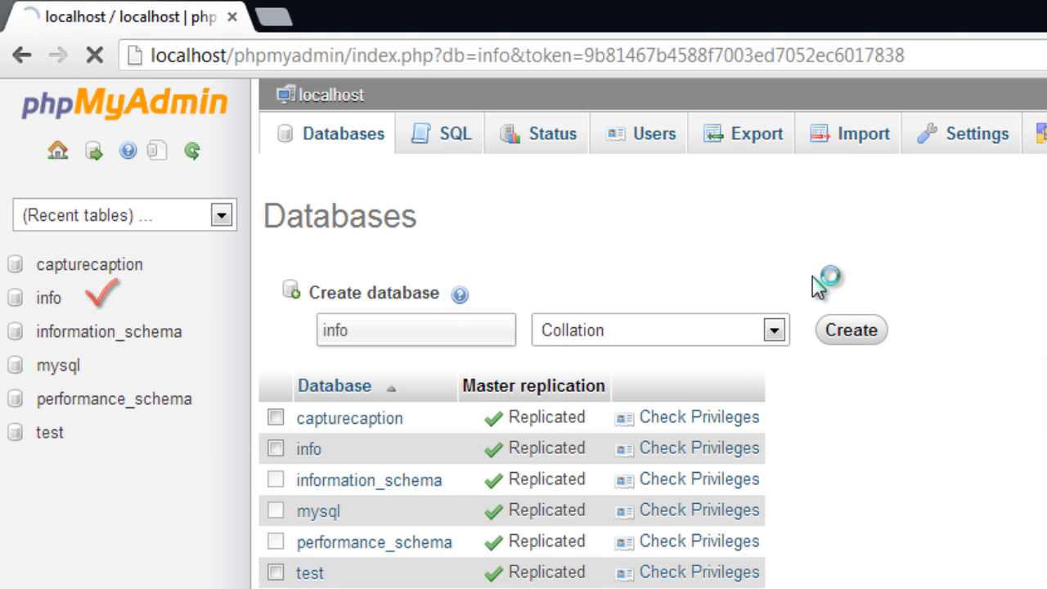
- Open the empty info database from the navigation panel
click(308, 448)
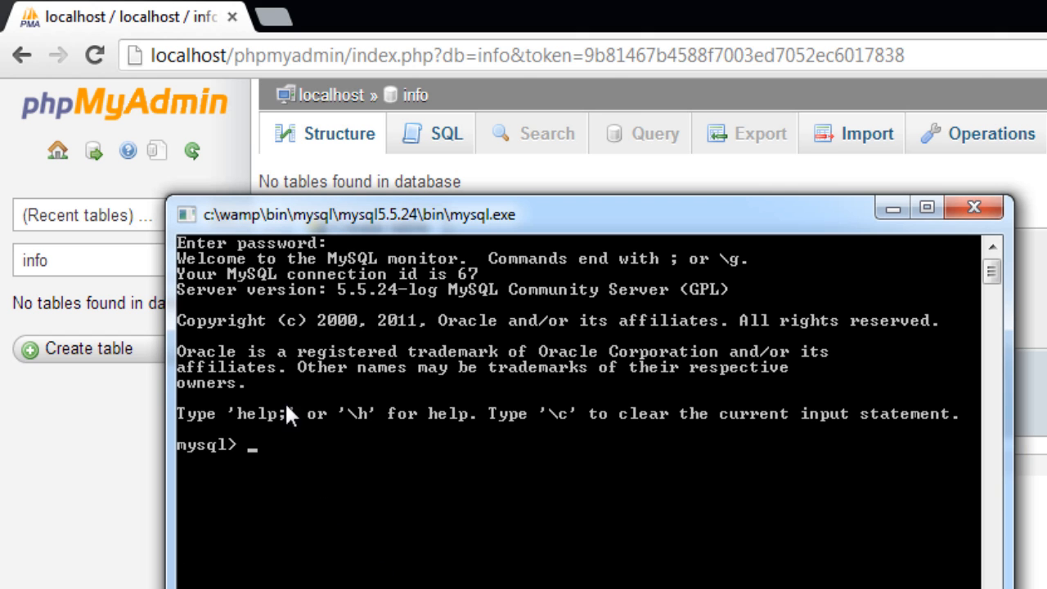
mouse_move(409, 163)
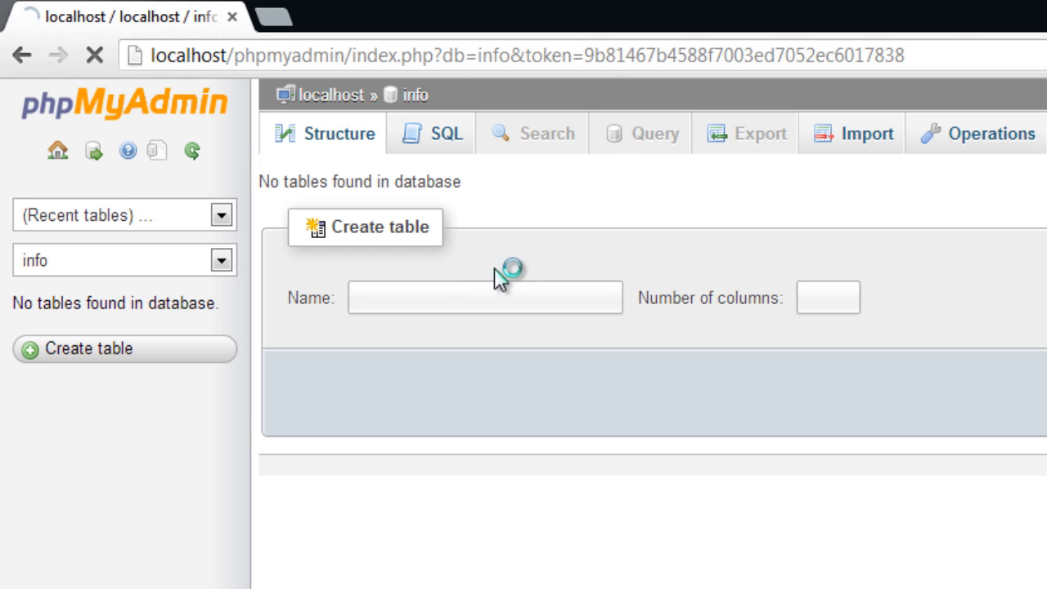
- Start a CREATE TABLE student query with an auto-increment stud_id int column
click(431, 133)
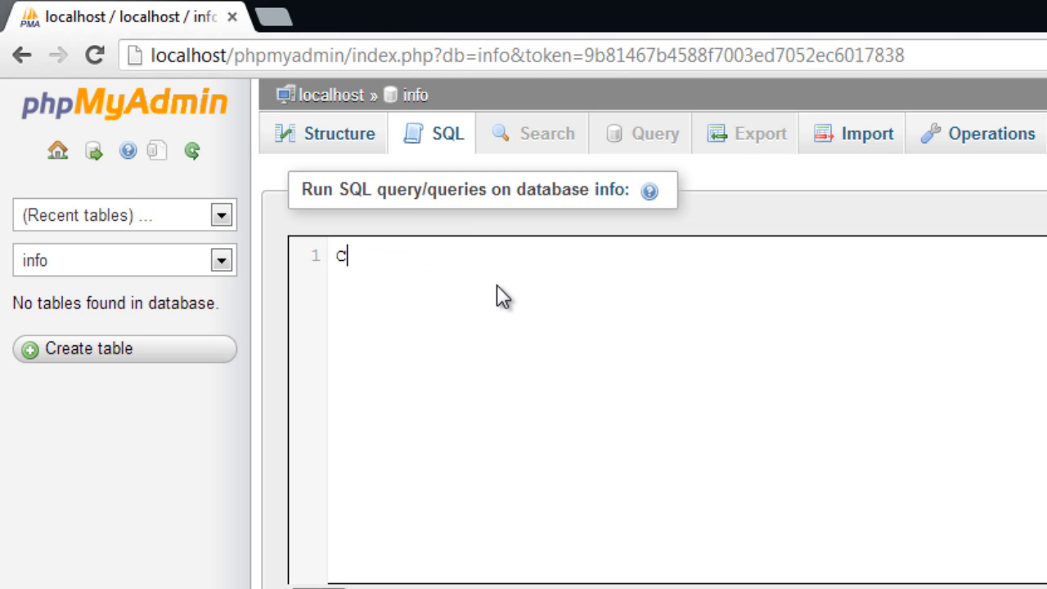
text(REATE TABLE)
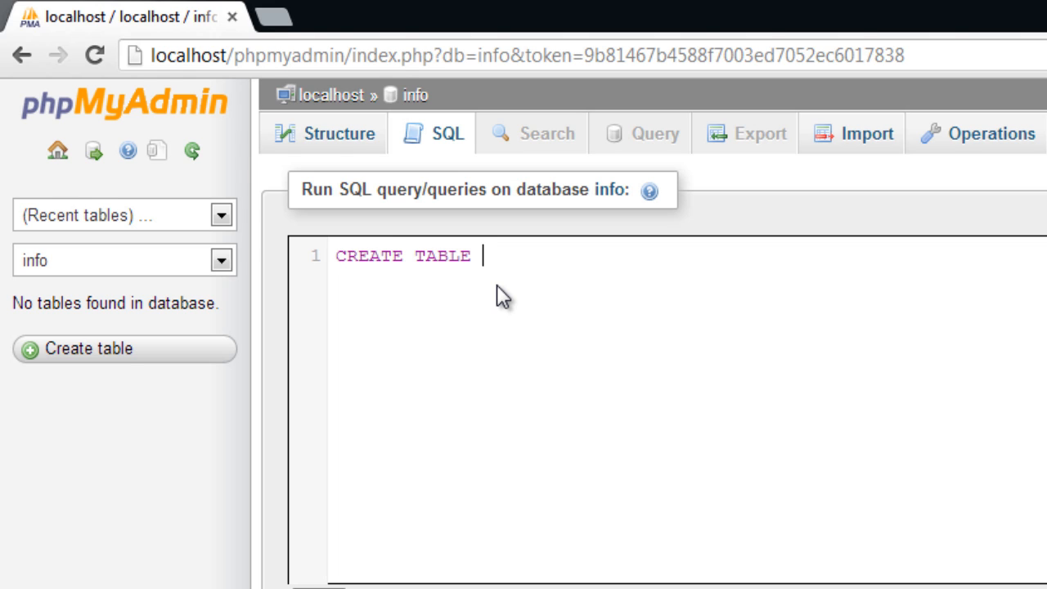
text(student();)
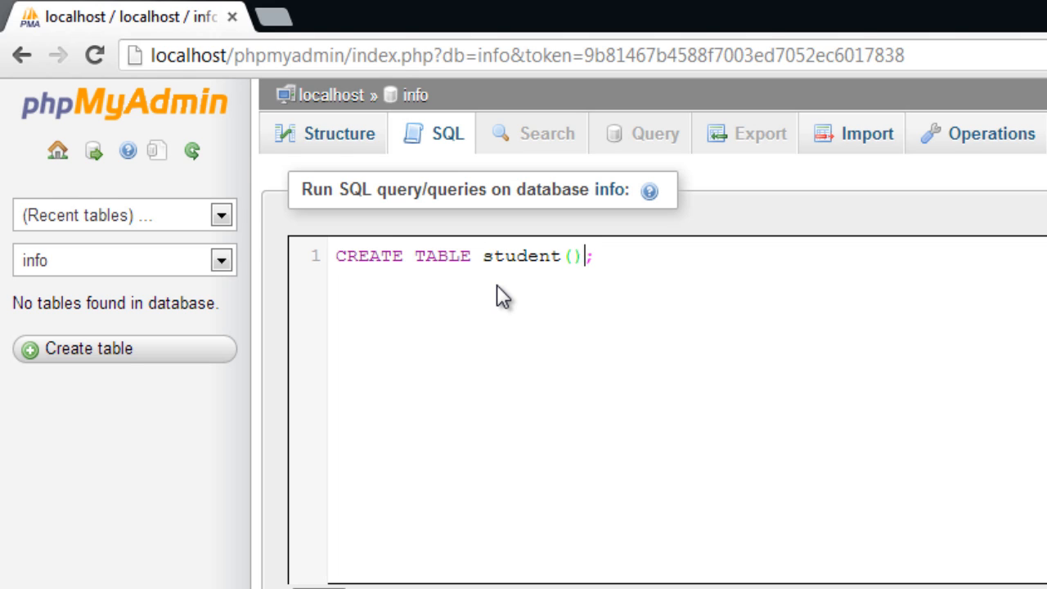
text(stud_)
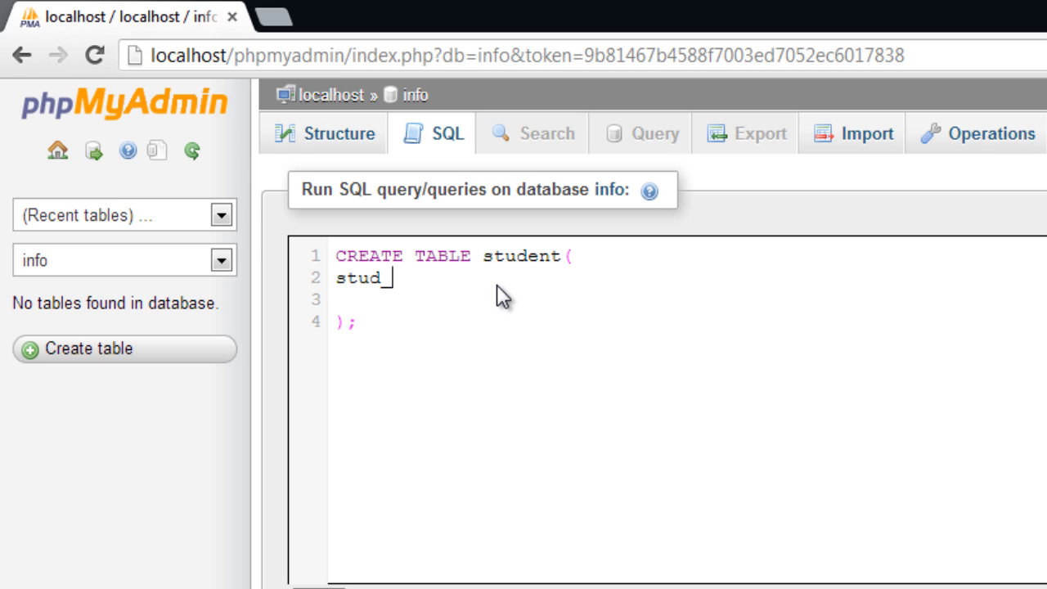
text(id int NOT NUL)
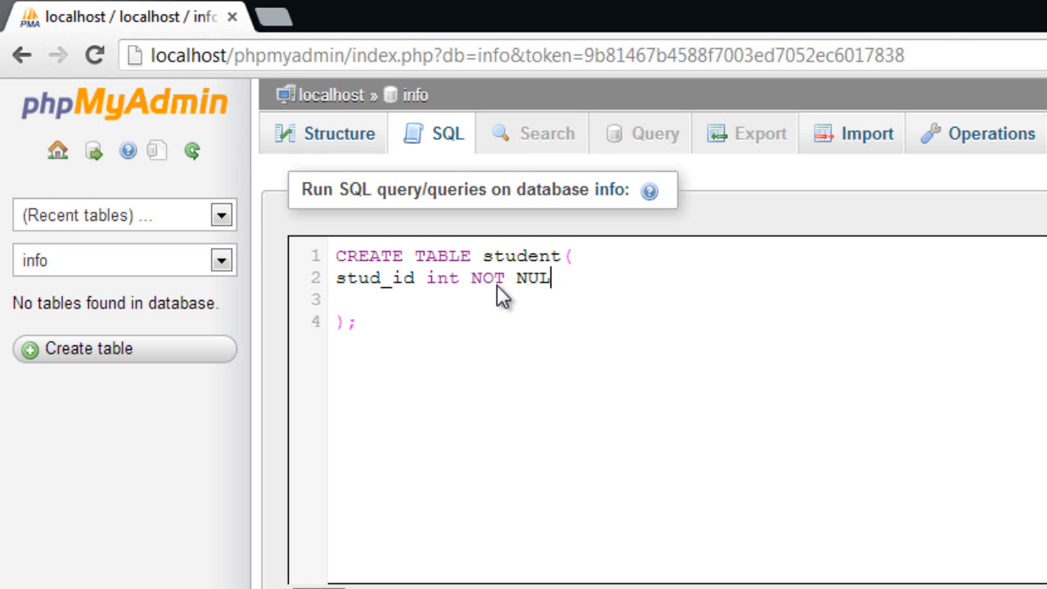
text(L AUTO_INCREME)
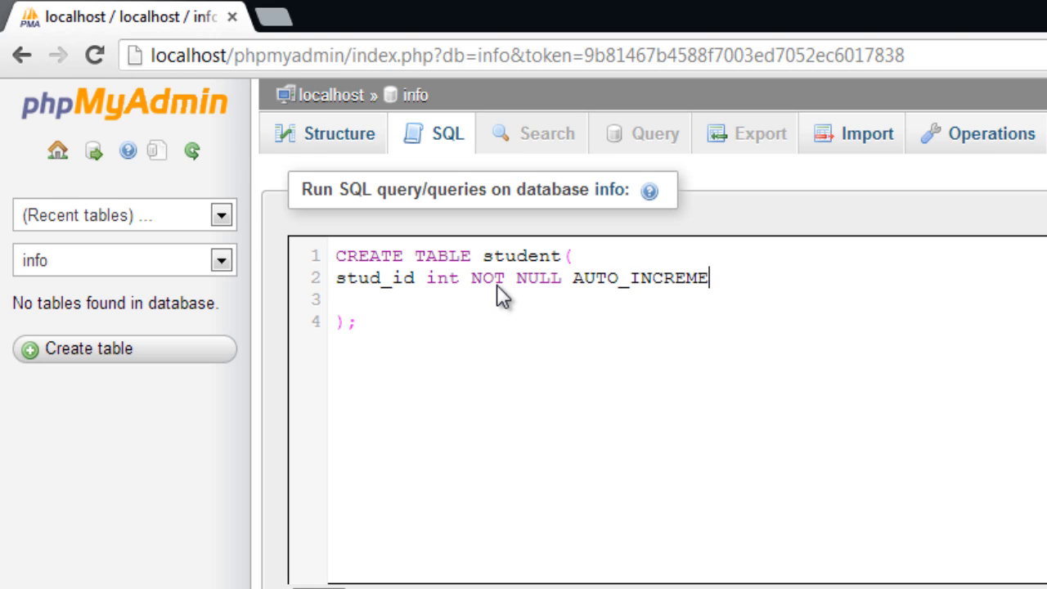
text(NT,)
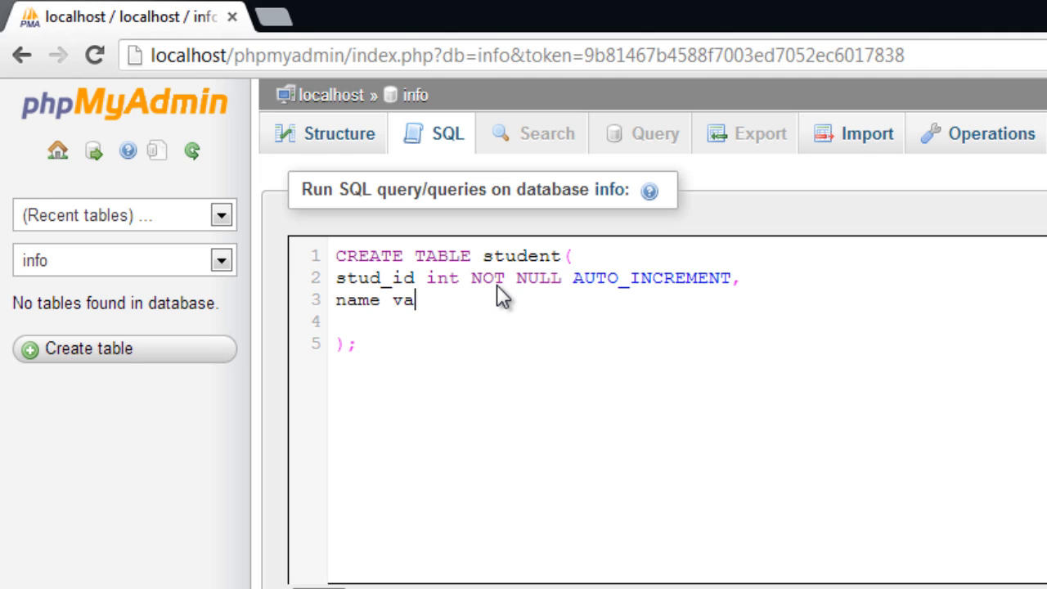
- Add name varchar(30) and age int NOT NULL columns and PRIMARY KEY(stud_id), tidying the query
text(rcha)
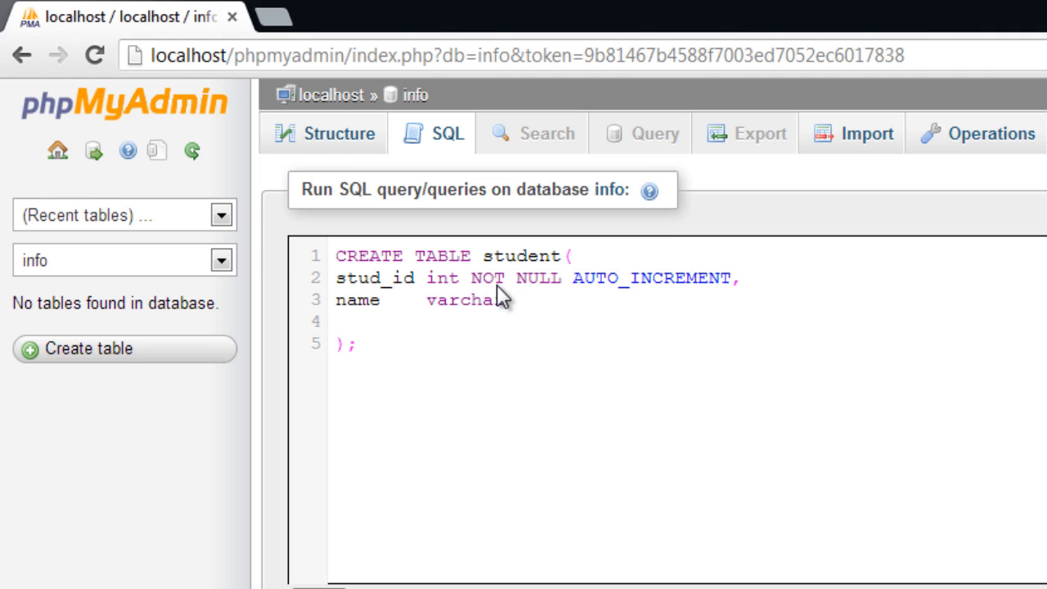
text((30) N)
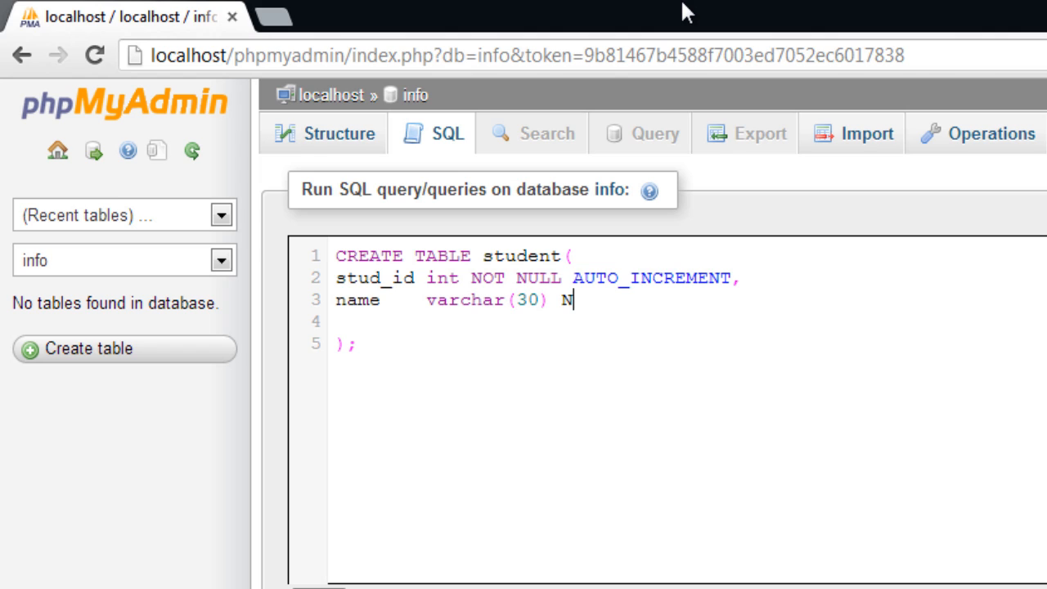
text(OT NULL,)
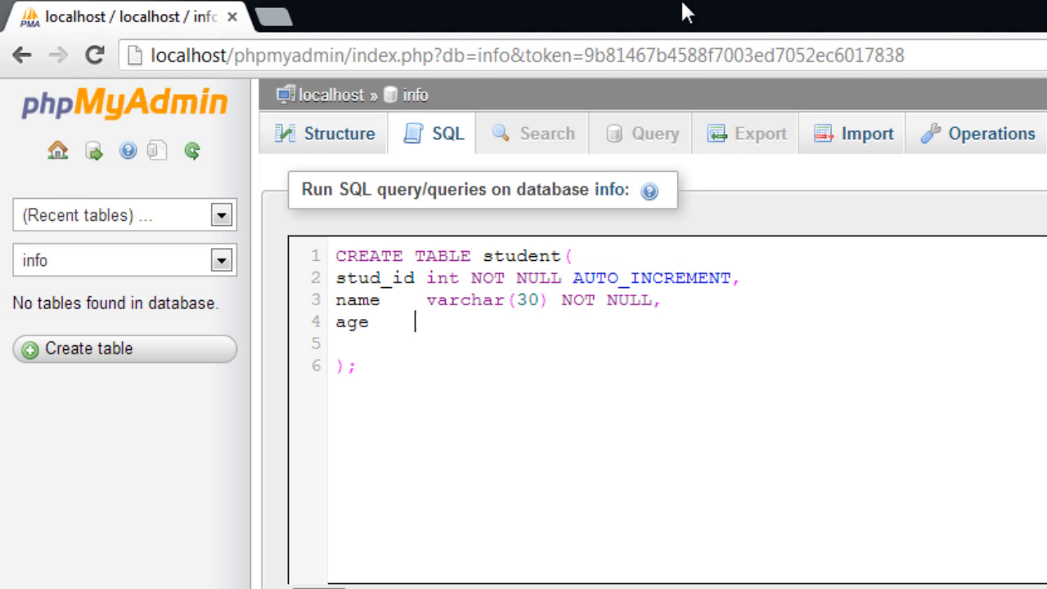
text(int NOT NULL,)
click(687, 343)
text(PRIMAR)
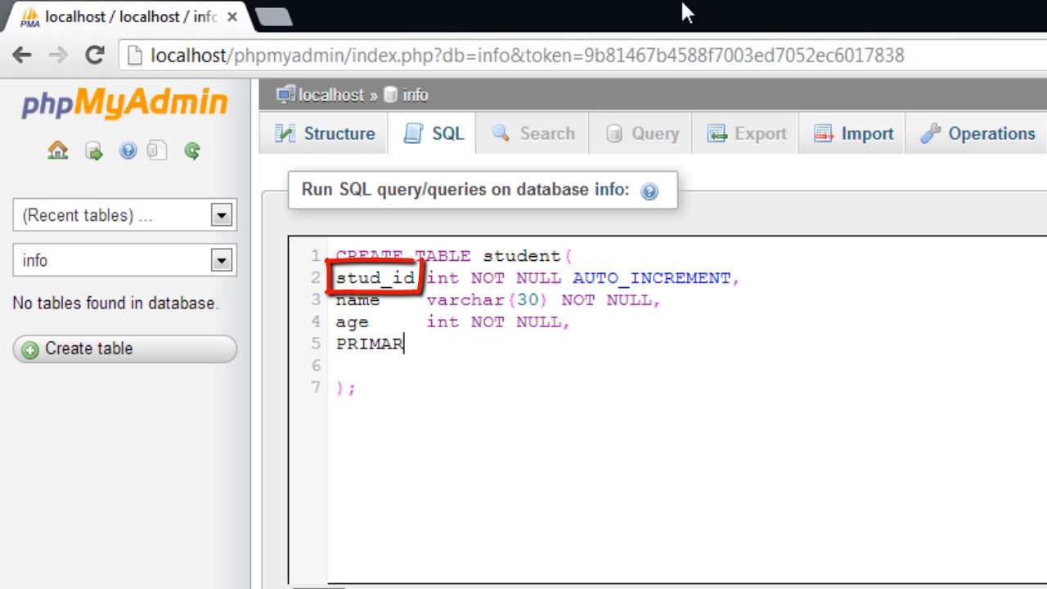
text(Y KEY(stud_id)
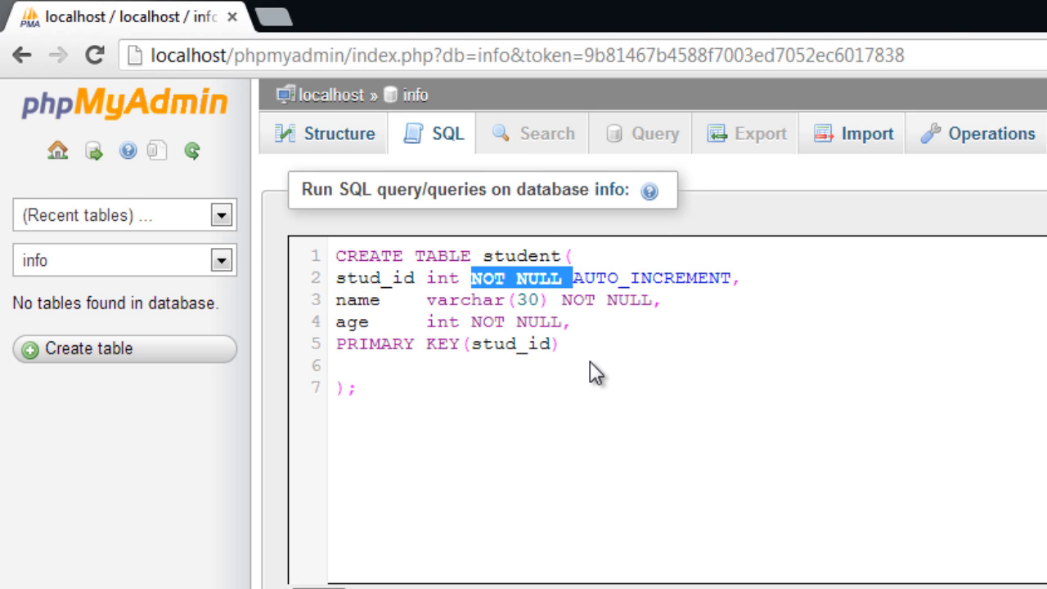
key(Delete)
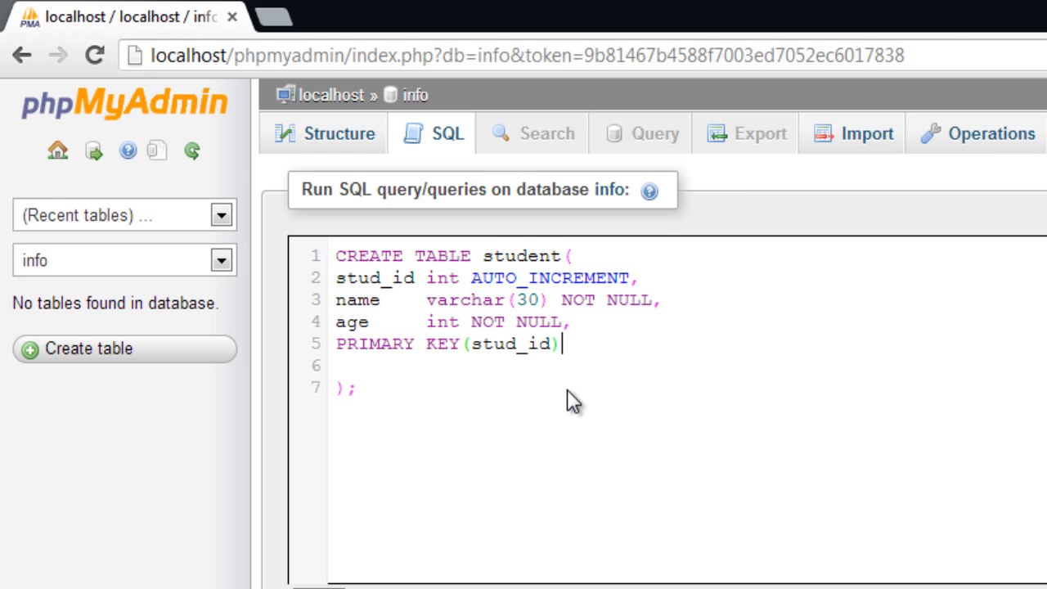
key(Backspace)
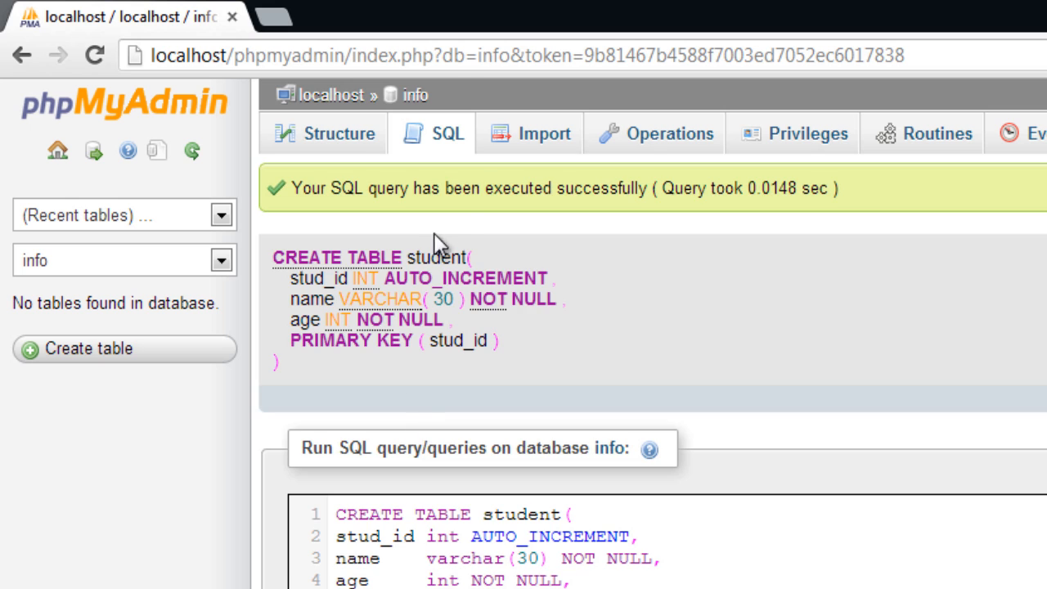
mouse_move(728, 196)
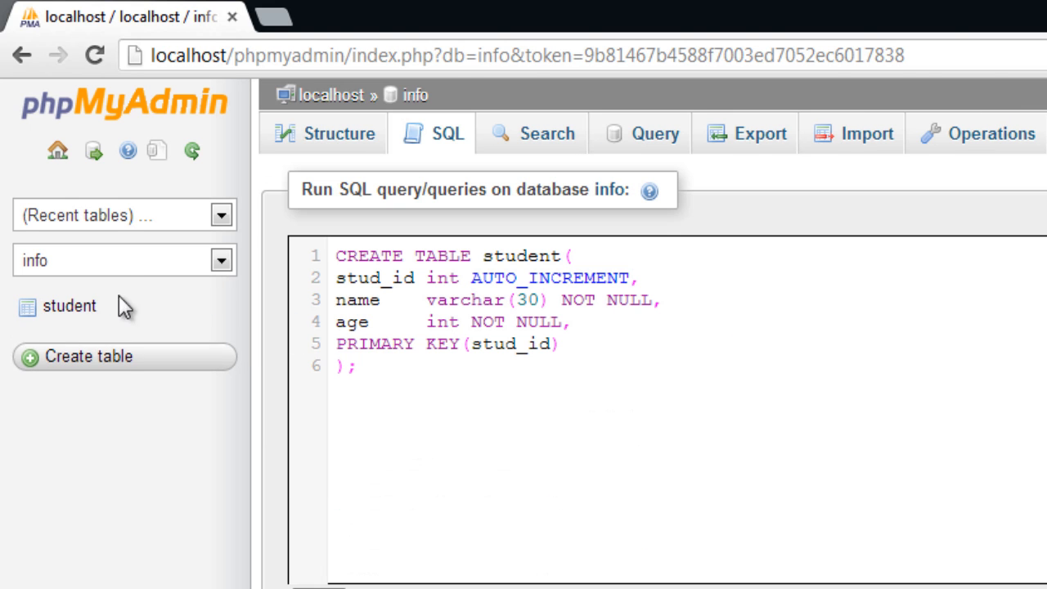
- View the new student table's structure with stud_id, name and age columns
click(69, 306)
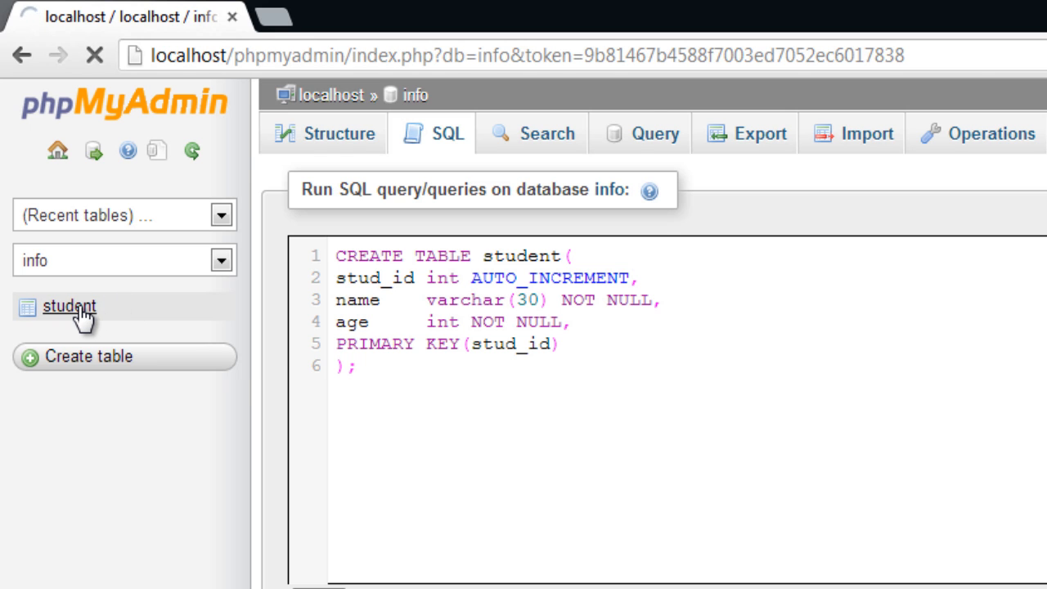
click(69, 306)
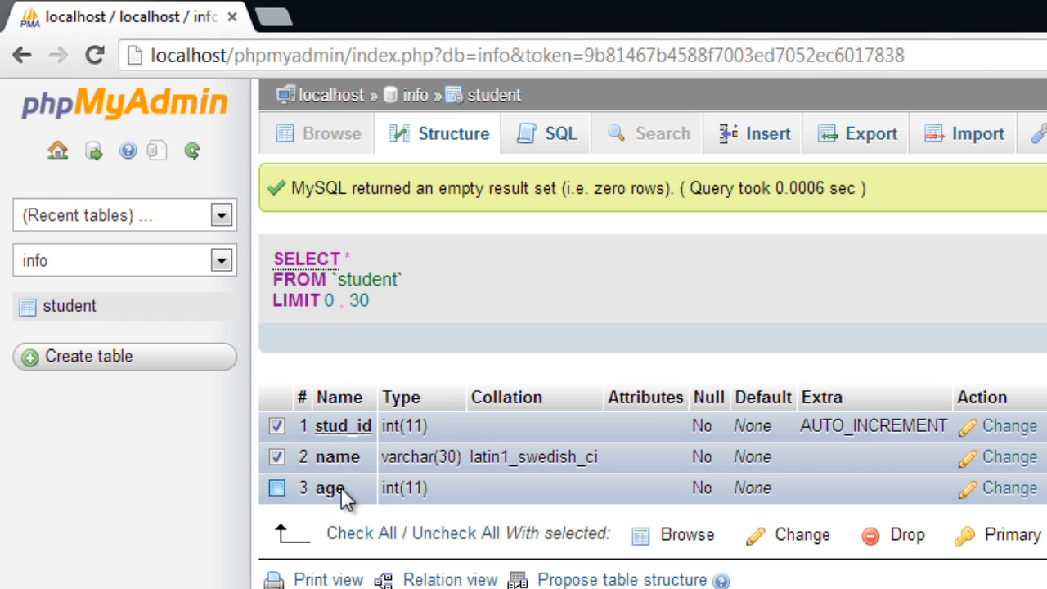
click(276, 487)
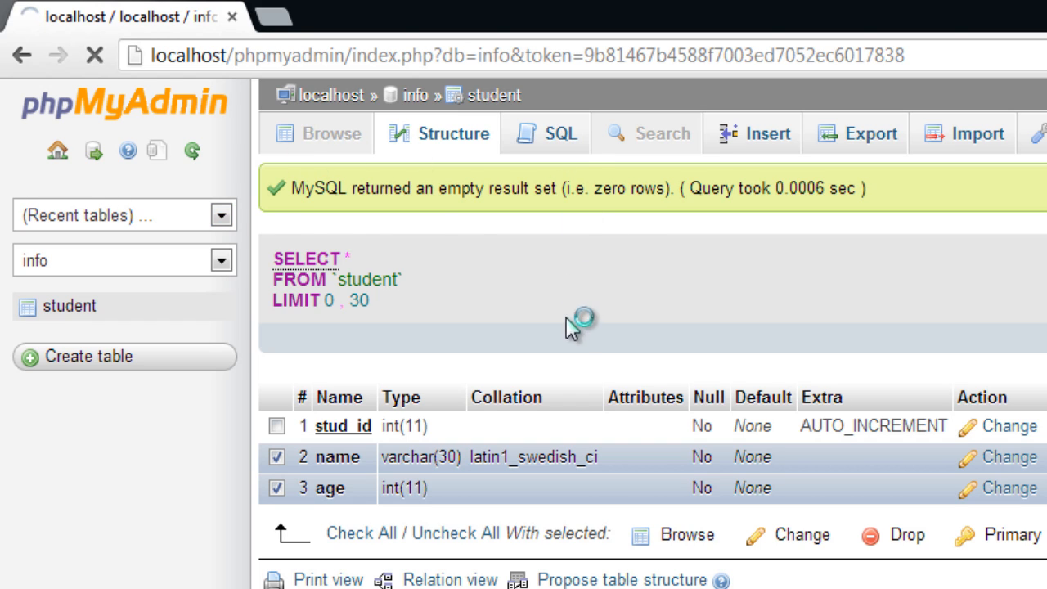
- Begin a CREATE TABLE enrol query with an auto-increment rol_no int column
click(562, 133)
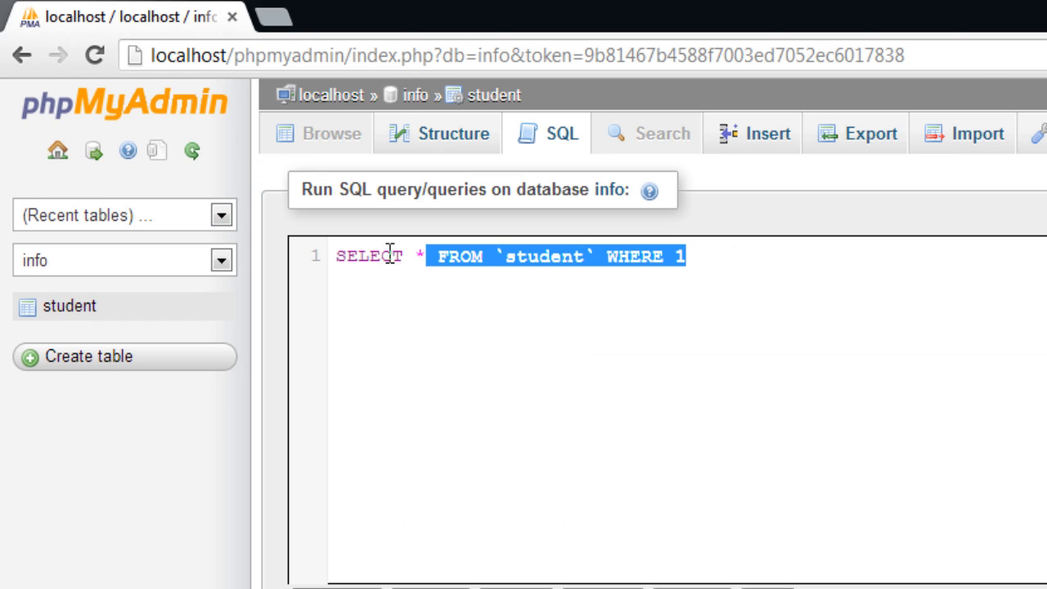
text(c)
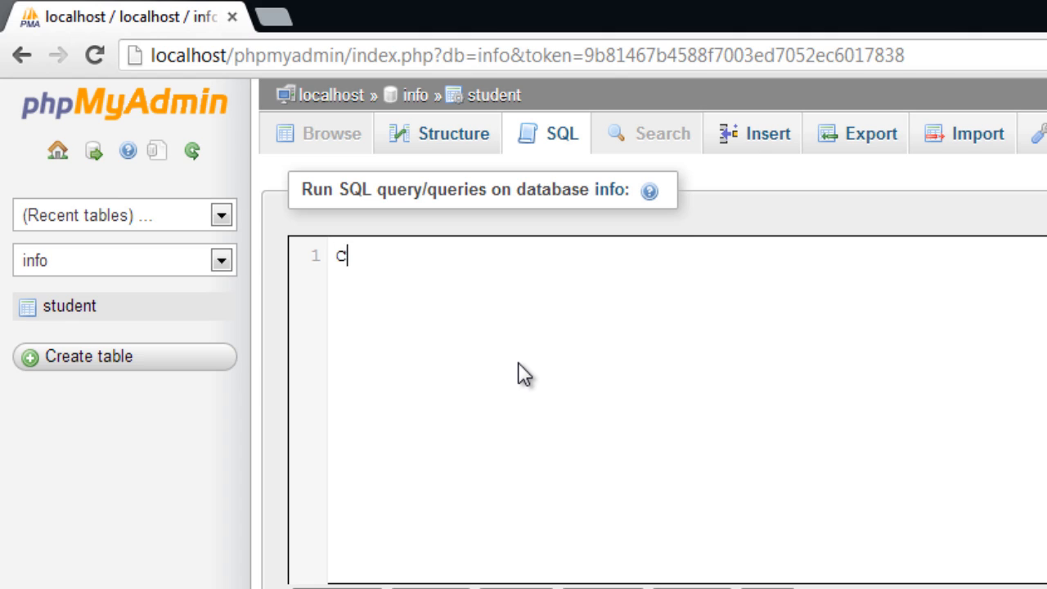
text(REATE TABLE enrol)
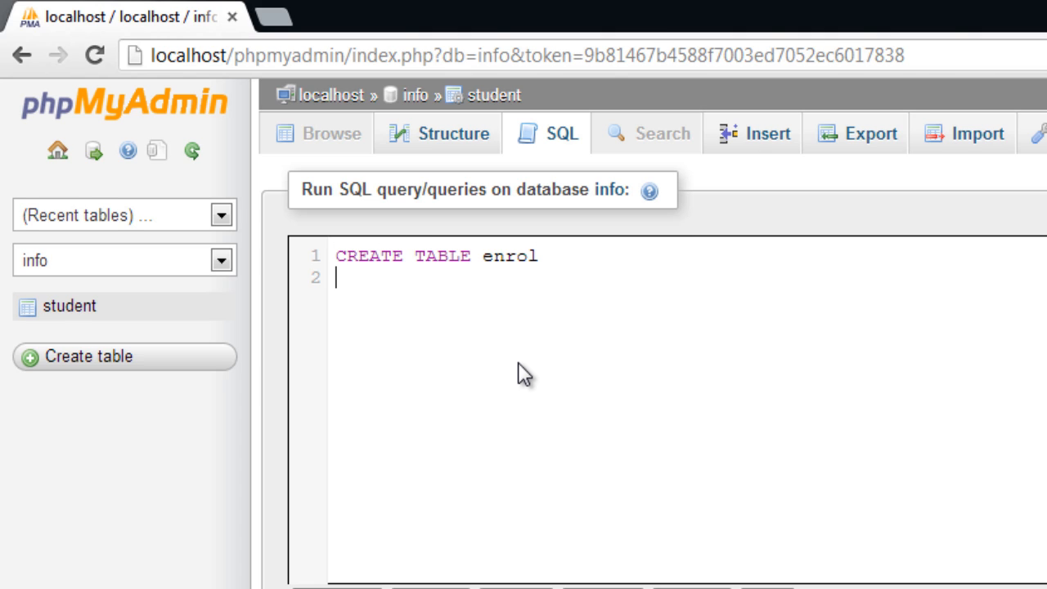
text(();)
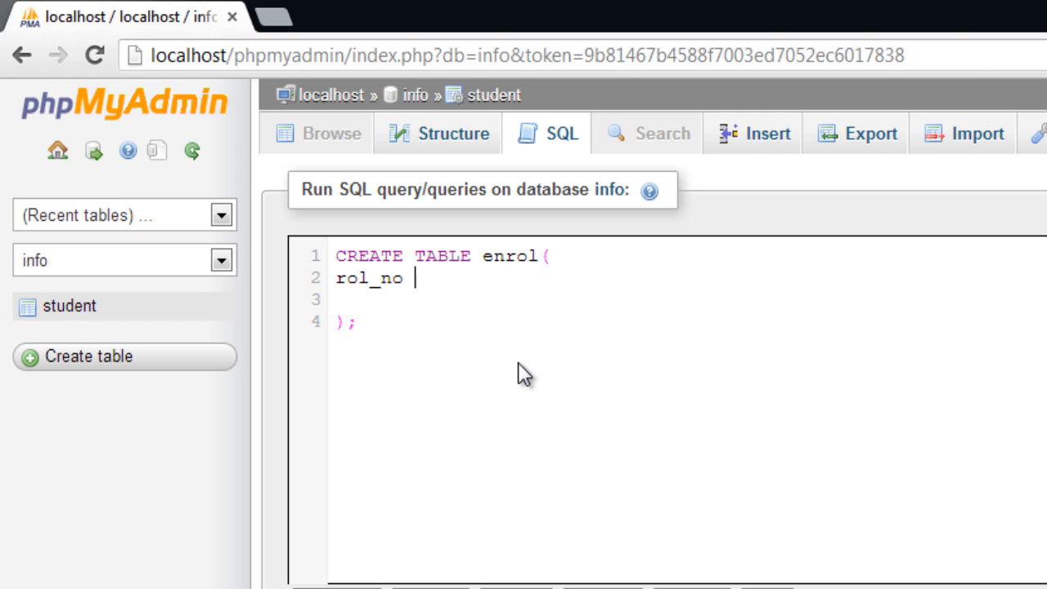
text(int NOT NULL)
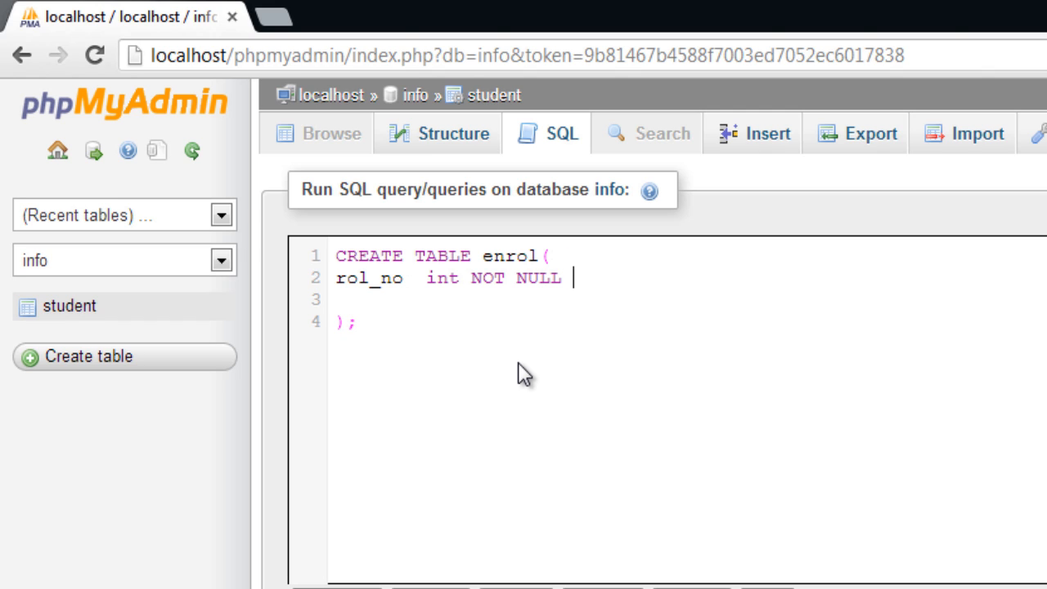
text(AUTO_INCREMENT,)
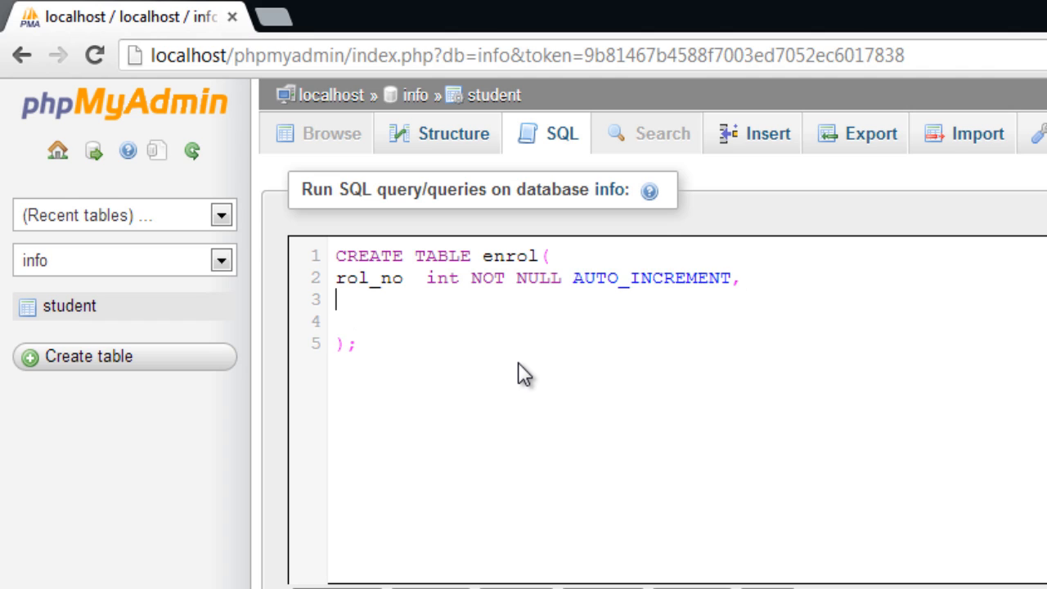
- Add stud_id int, PRIMARY KEY(rol_no) and a foreign key referencing student(stud_id)
text(stud_)
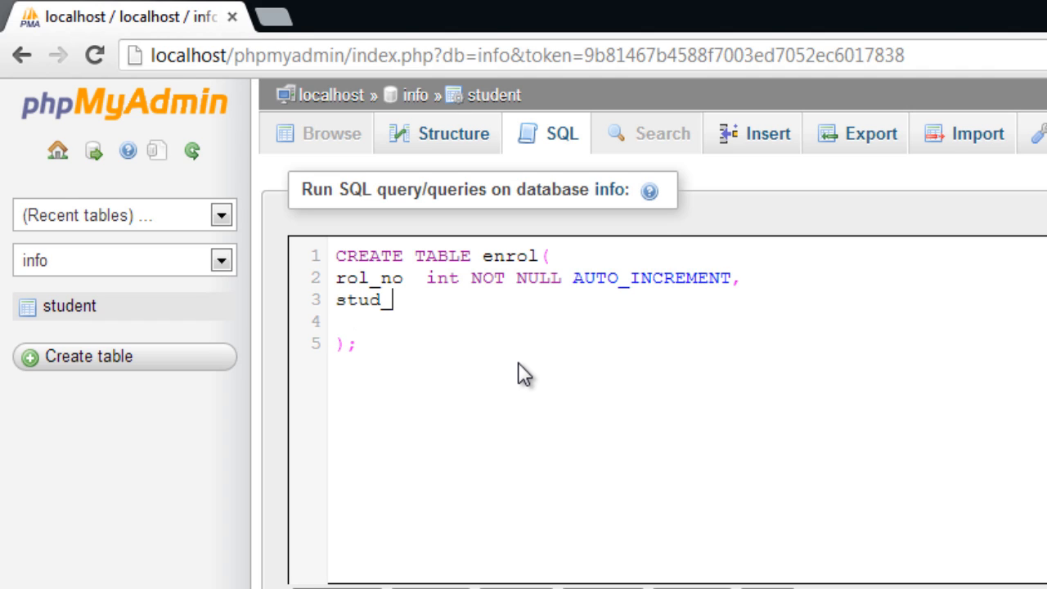
text(id int)
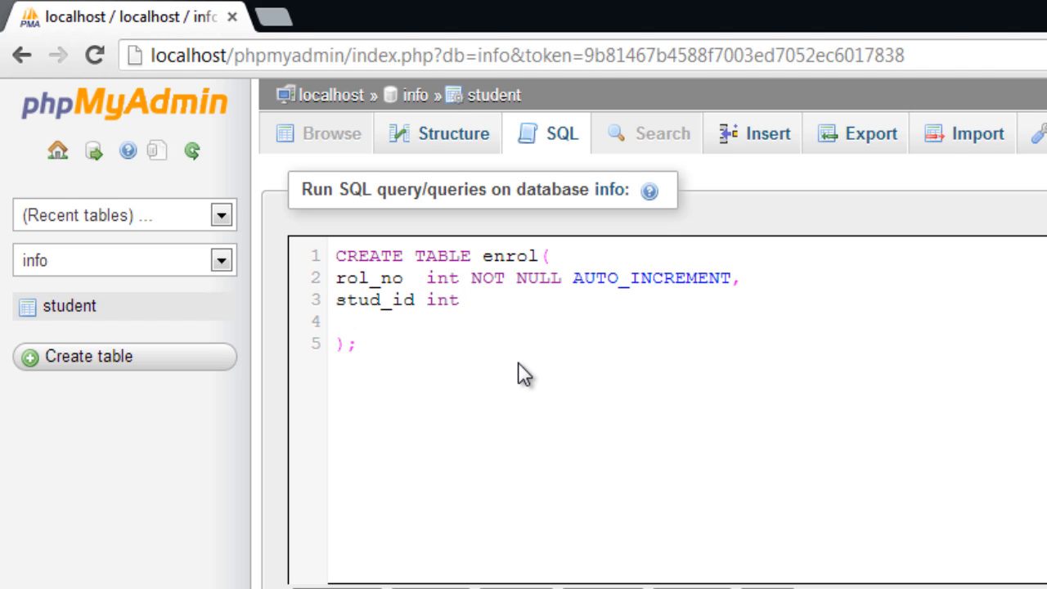
text(NOT NULL,)
text(PRIMARY KEY)
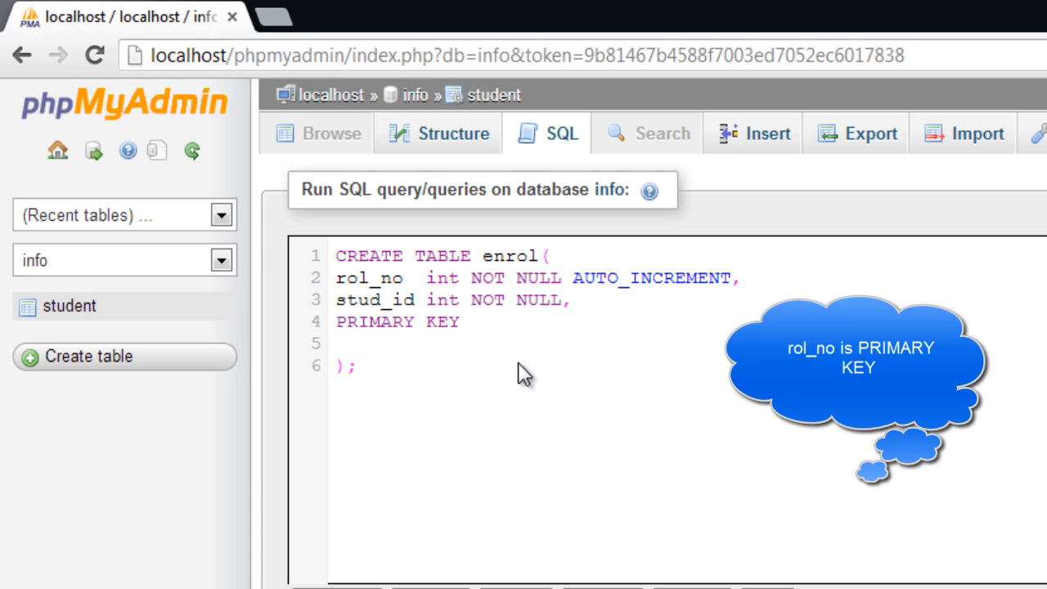
text((rol_no),)
text(FORE)
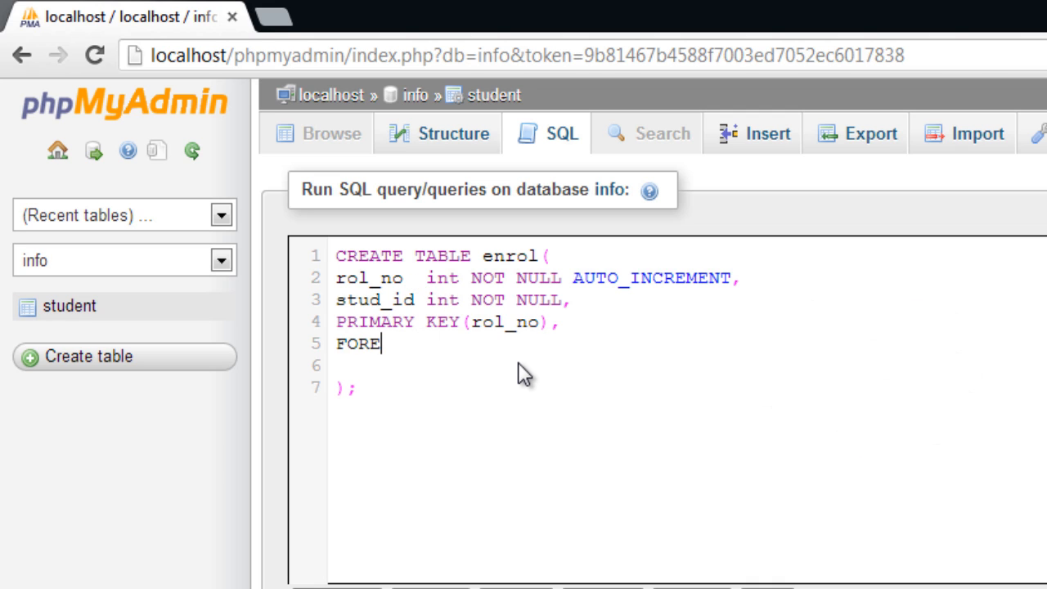
text(IGN KEY)
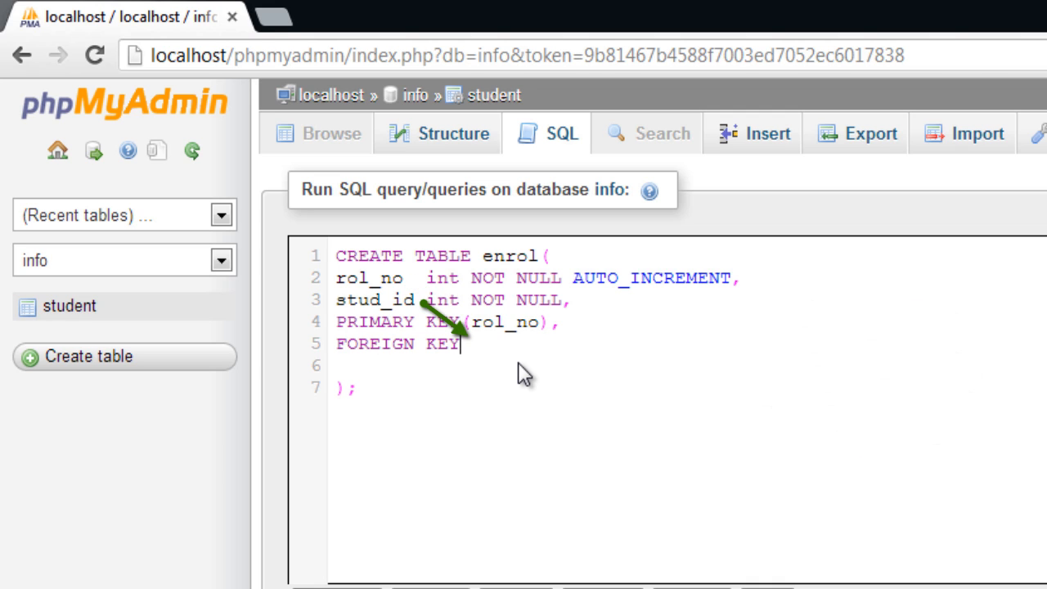
text((sti)
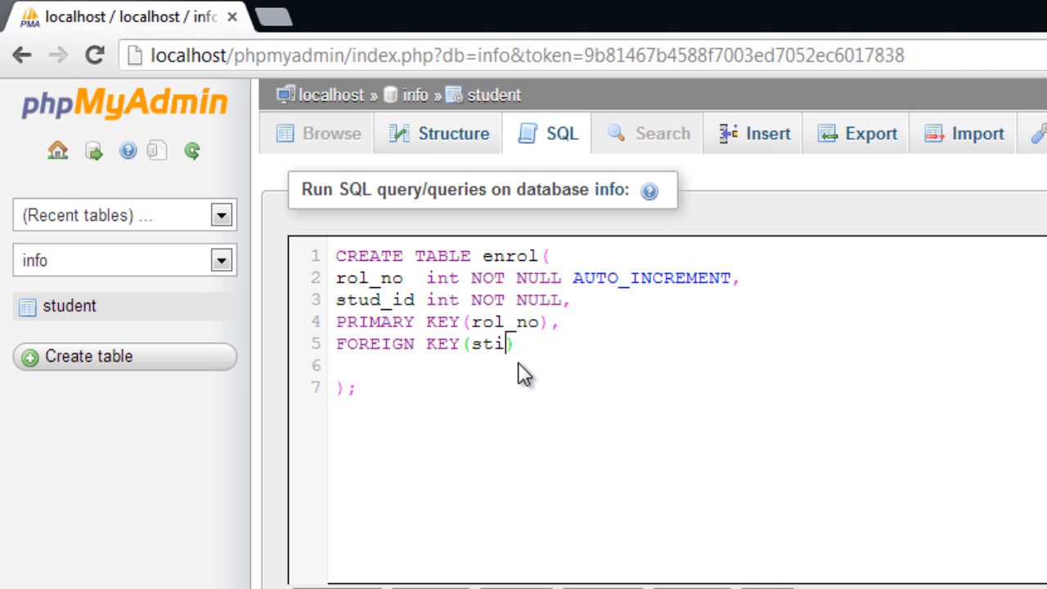
text(ud_id))
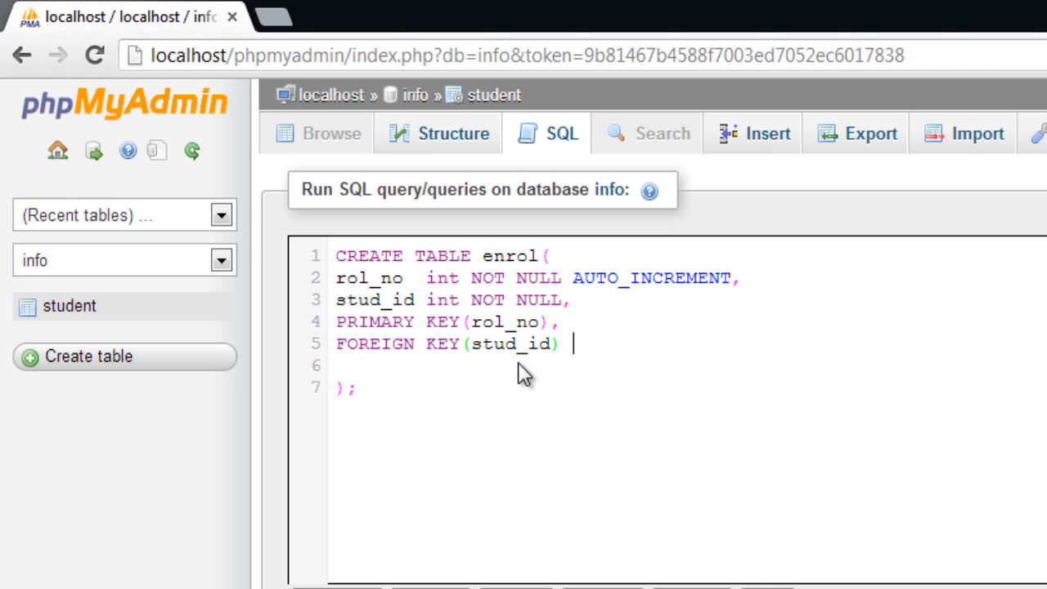
text(REFERENCES)
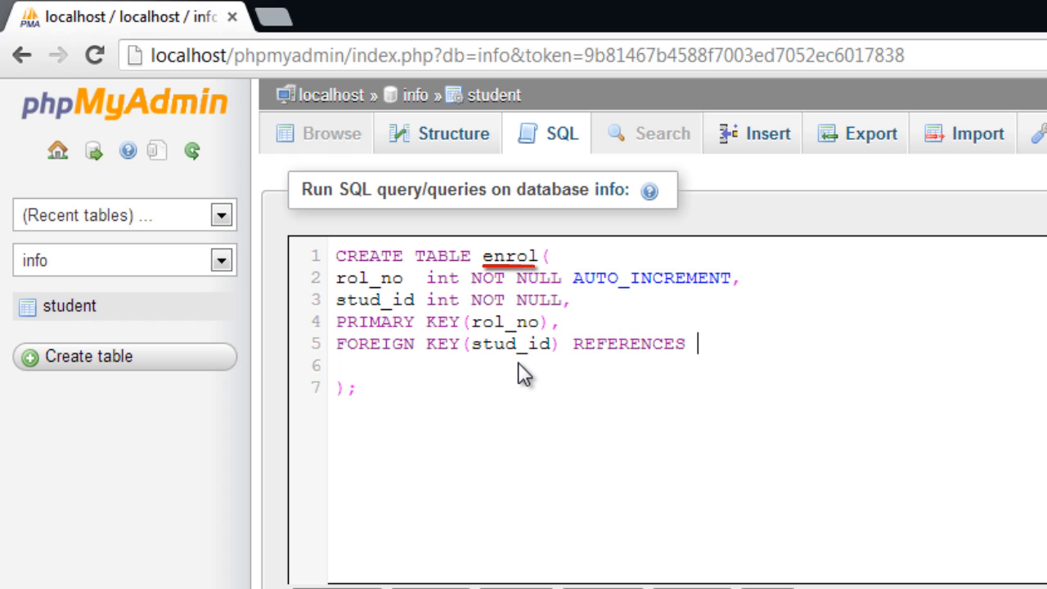
text(student())
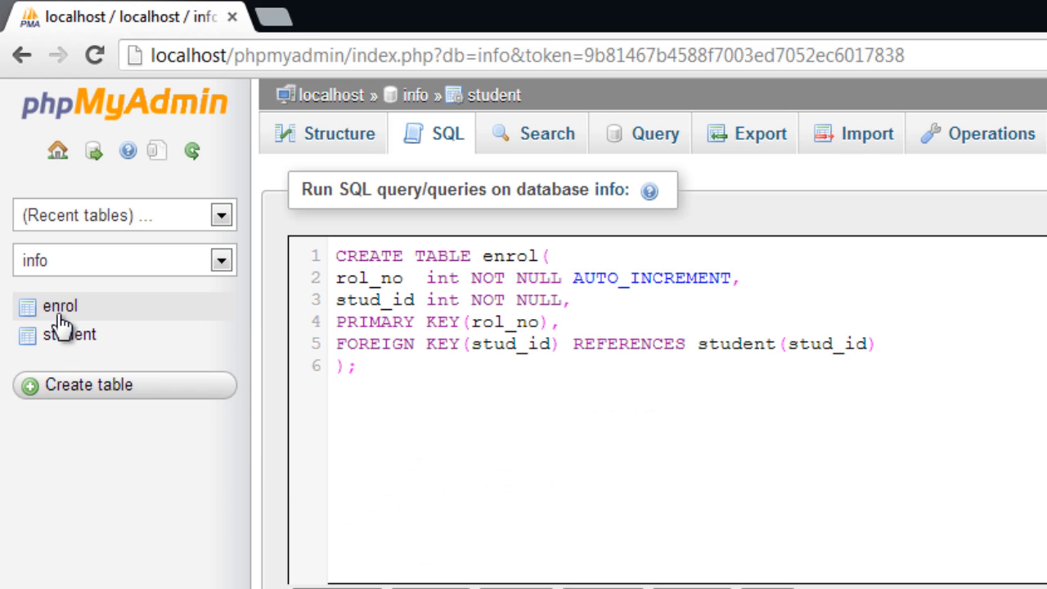
- View the enrol table's rol_no and stud_id columns, then the student table's structure
click(59, 306)
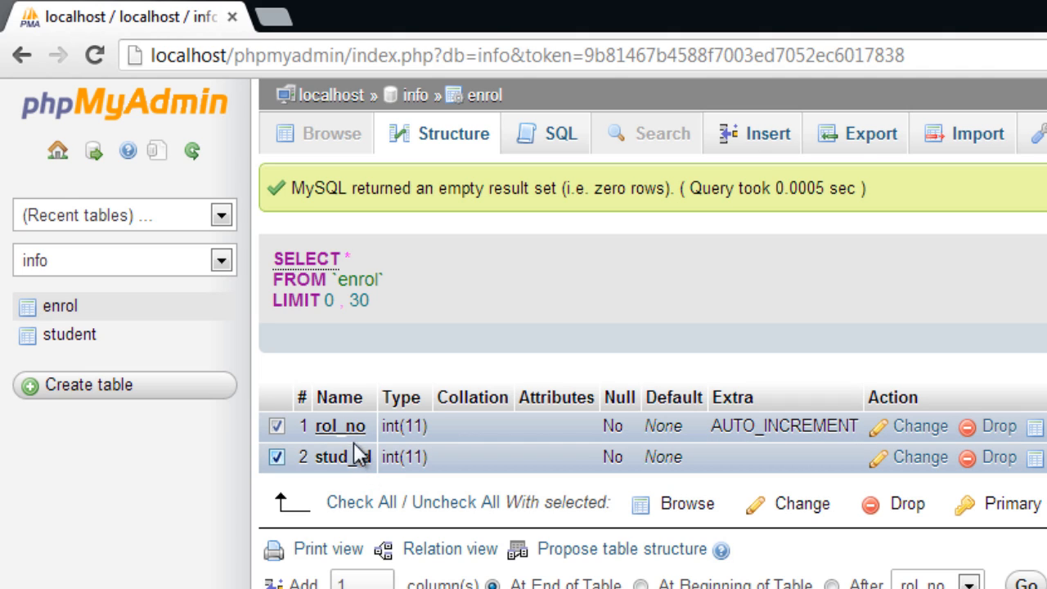
click(276, 425)
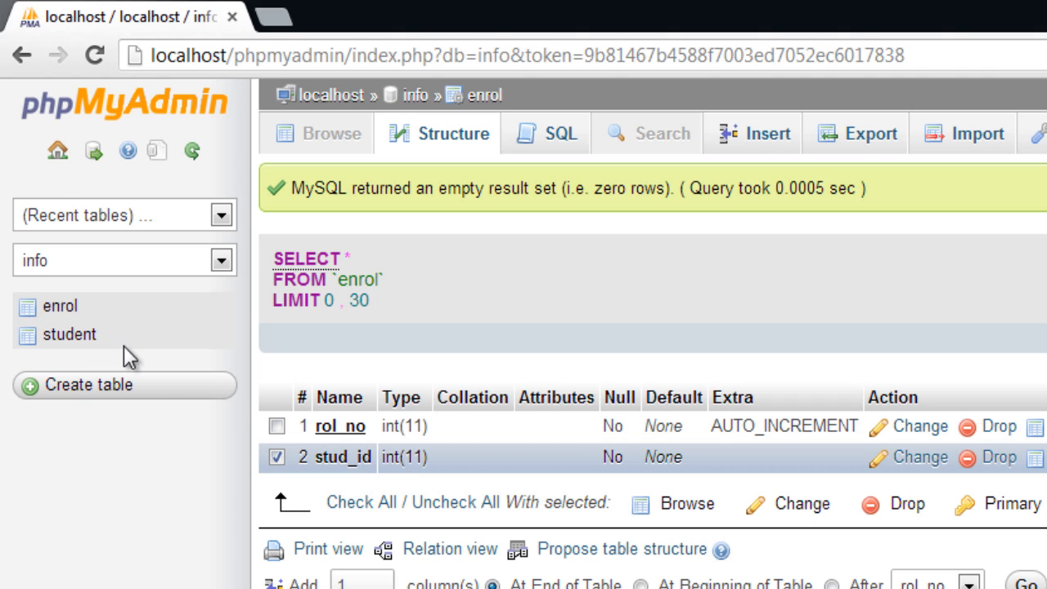
click(70, 334)
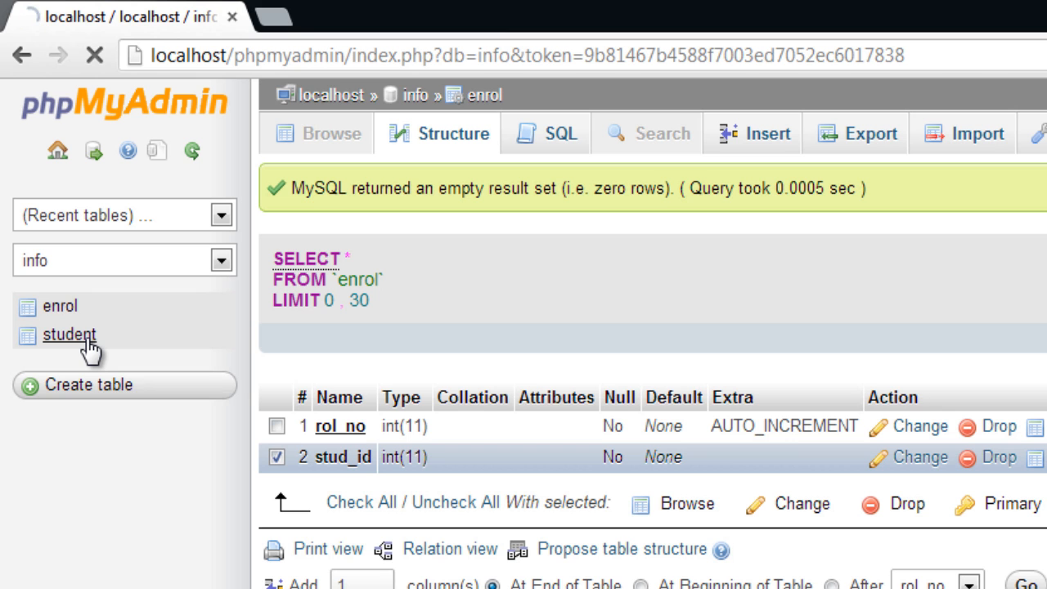
click(70, 334)
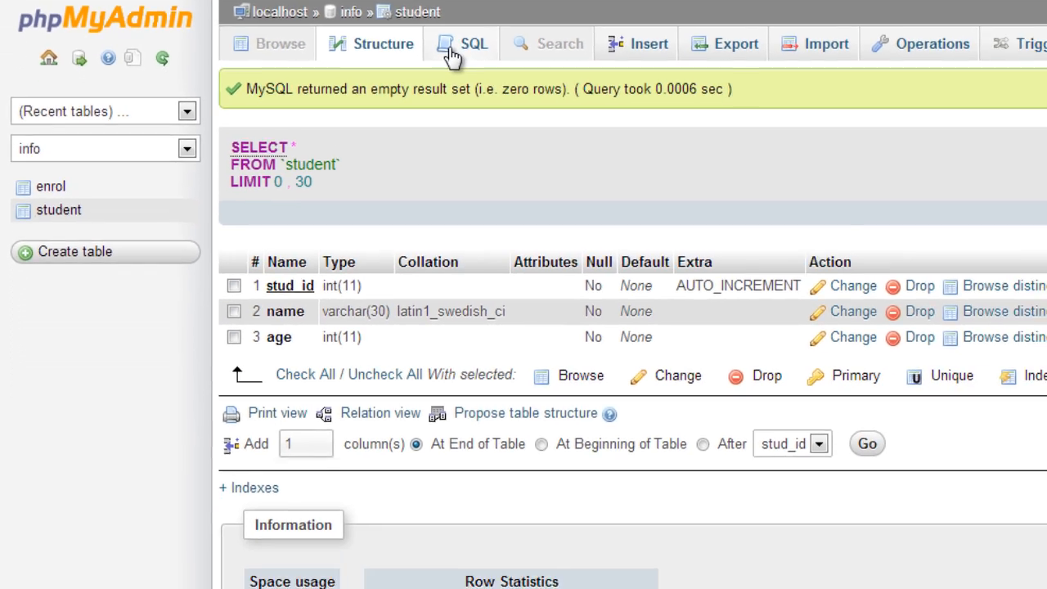
- Insert student SATISH, age 25, via SQL and browse the new row
click(462, 43)
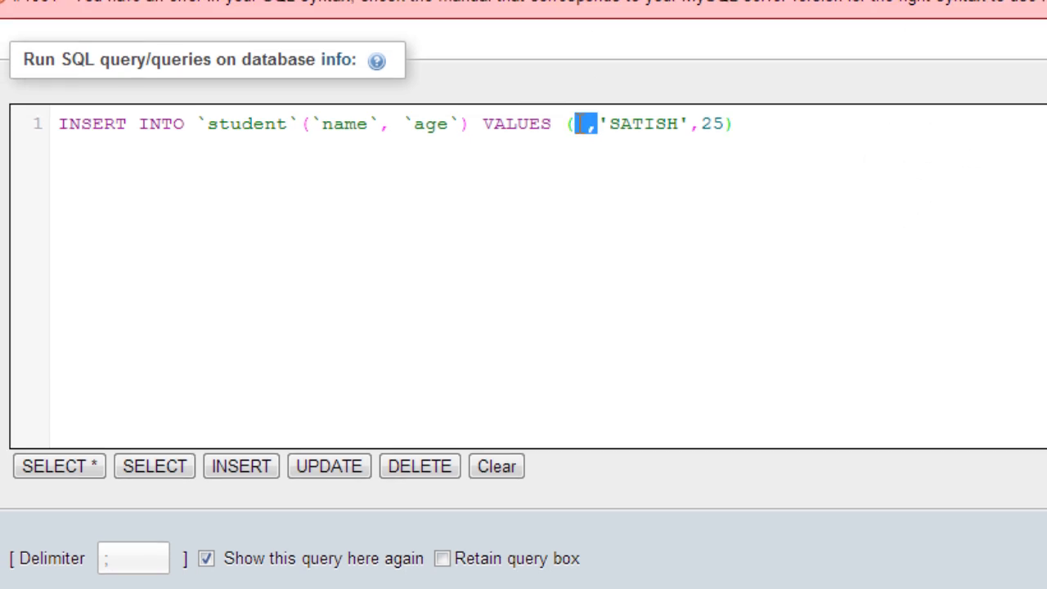
scroll(down, 3)
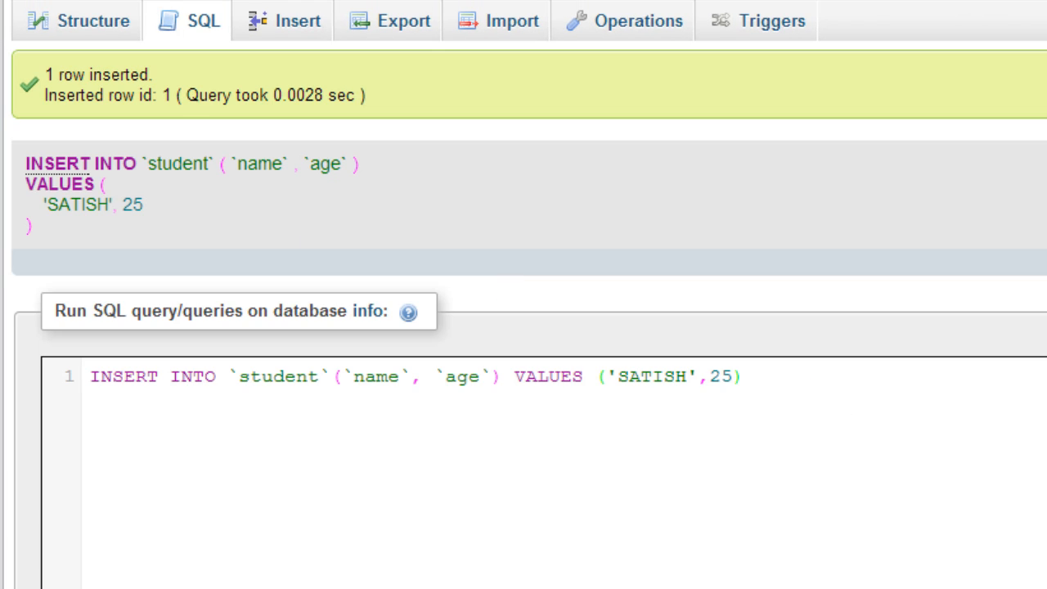
click(57, 234)
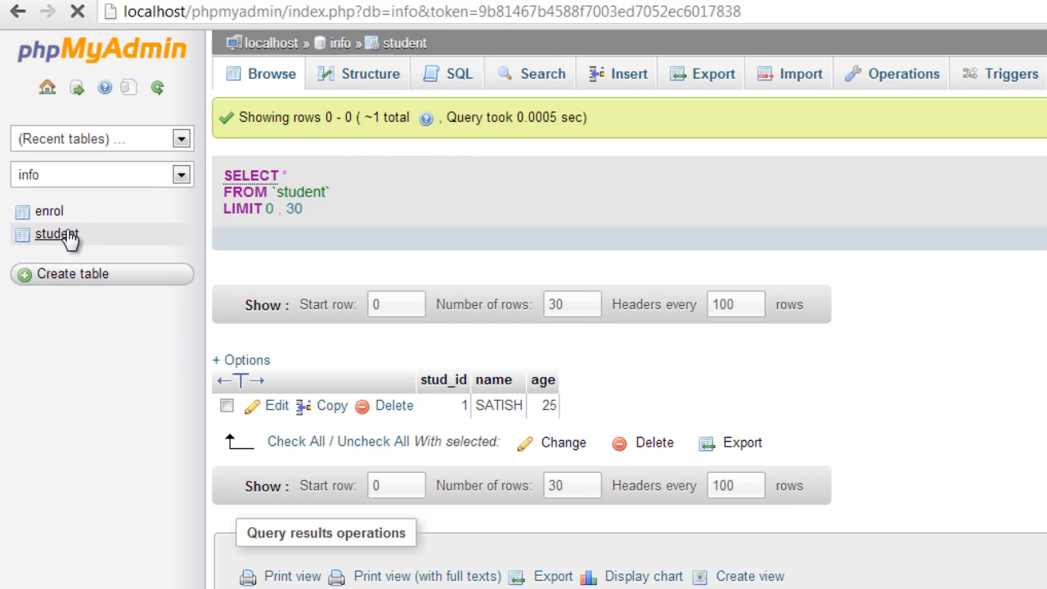
mouse_move(464, 407)
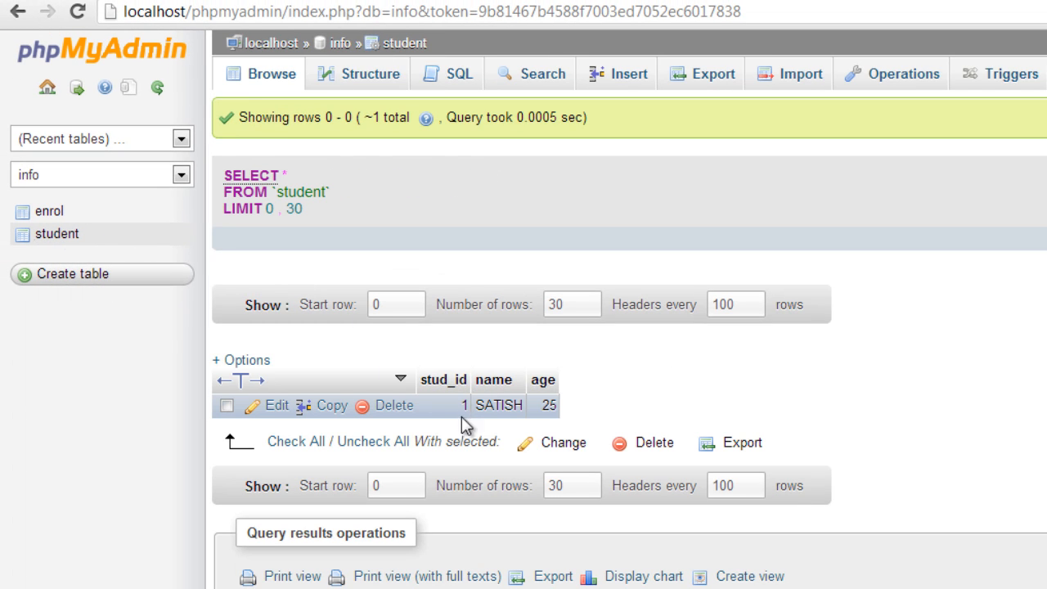
mouse_move(677, 416)
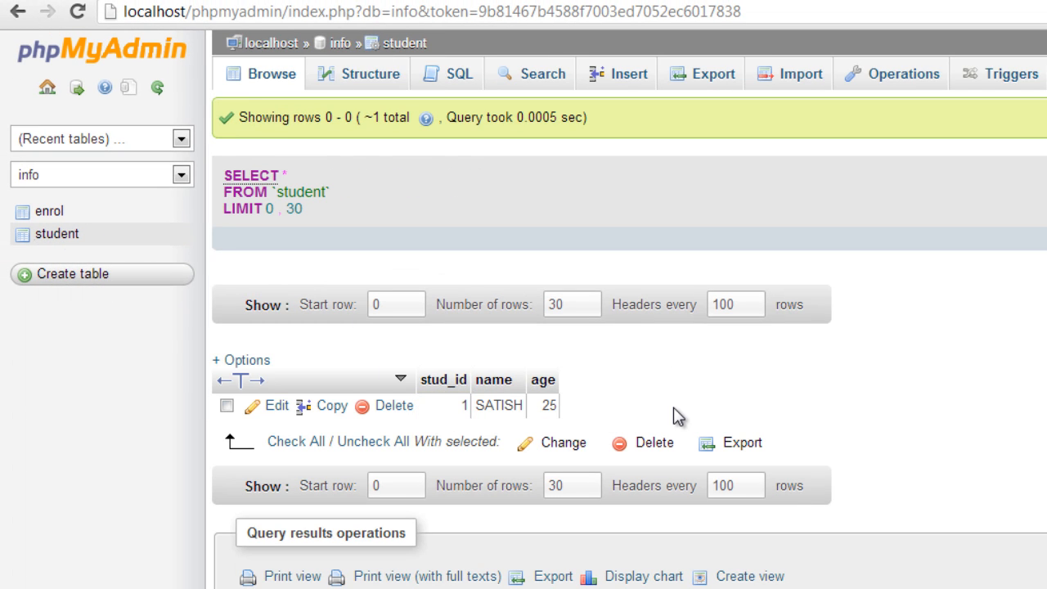
mouse_move(48, 211)
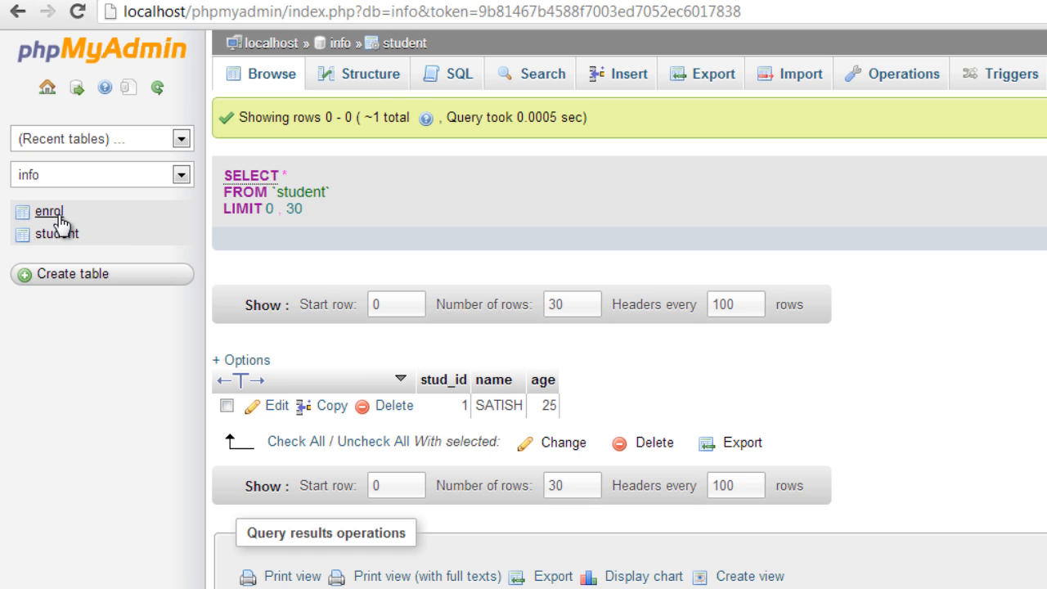
- Browse the student rows and generate an INSERT template in student's SQL box
click(459, 74)
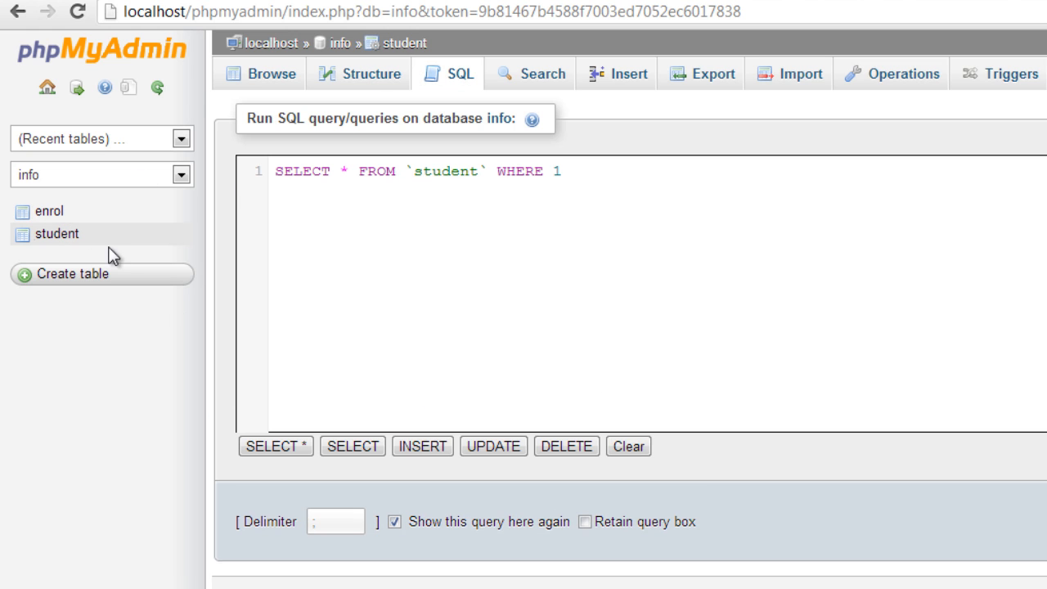
click(49, 211)
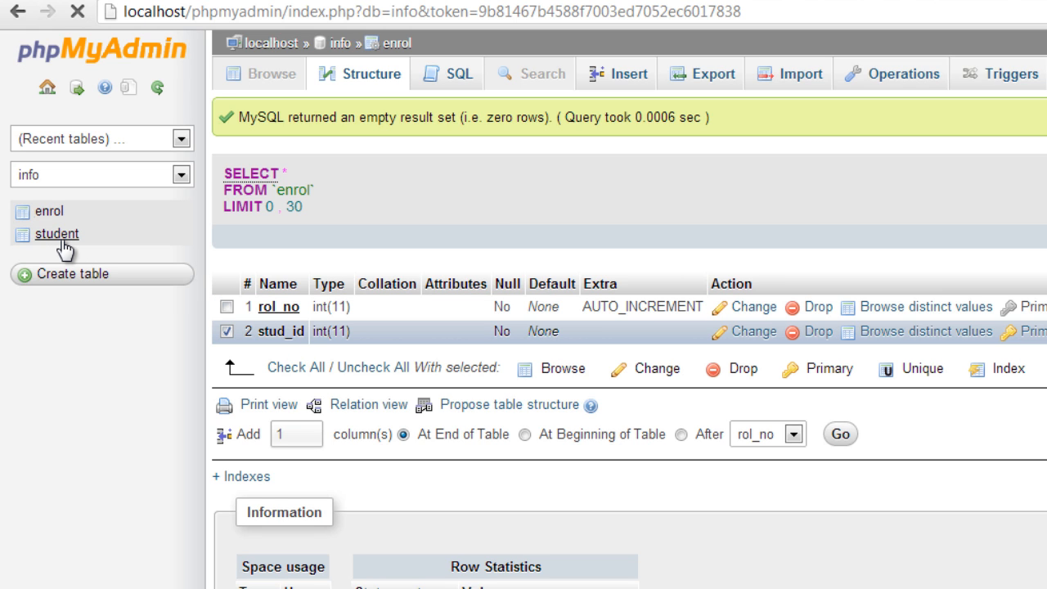
click(57, 233)
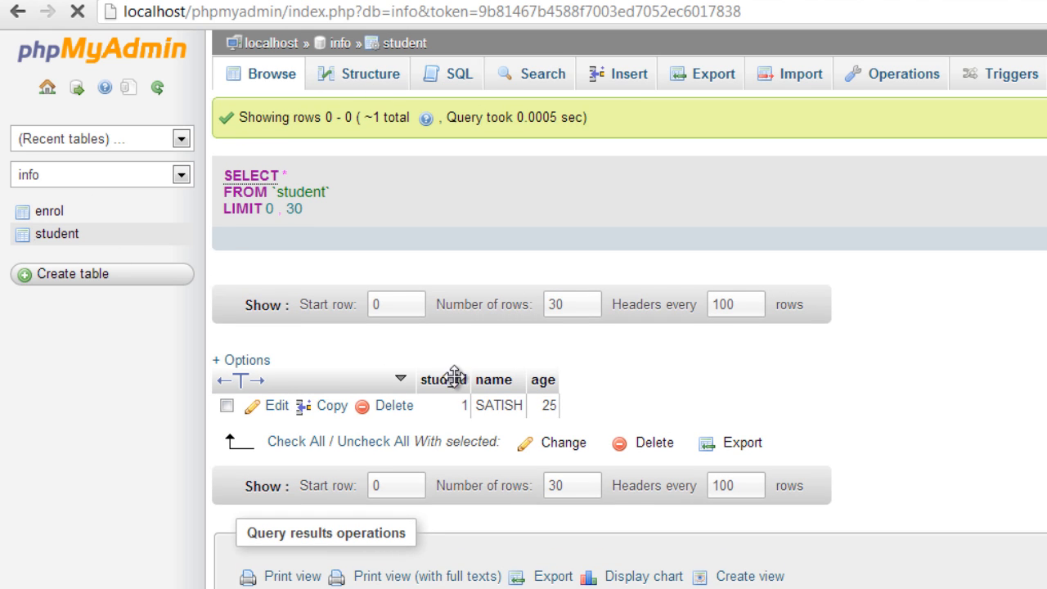
click(447, 74)
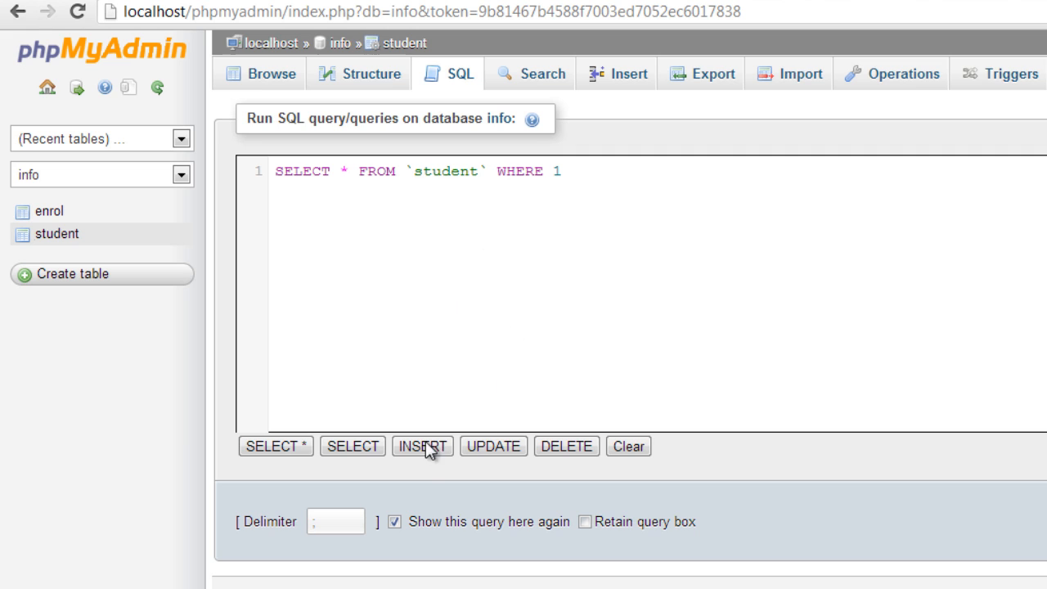
click(422, 446)
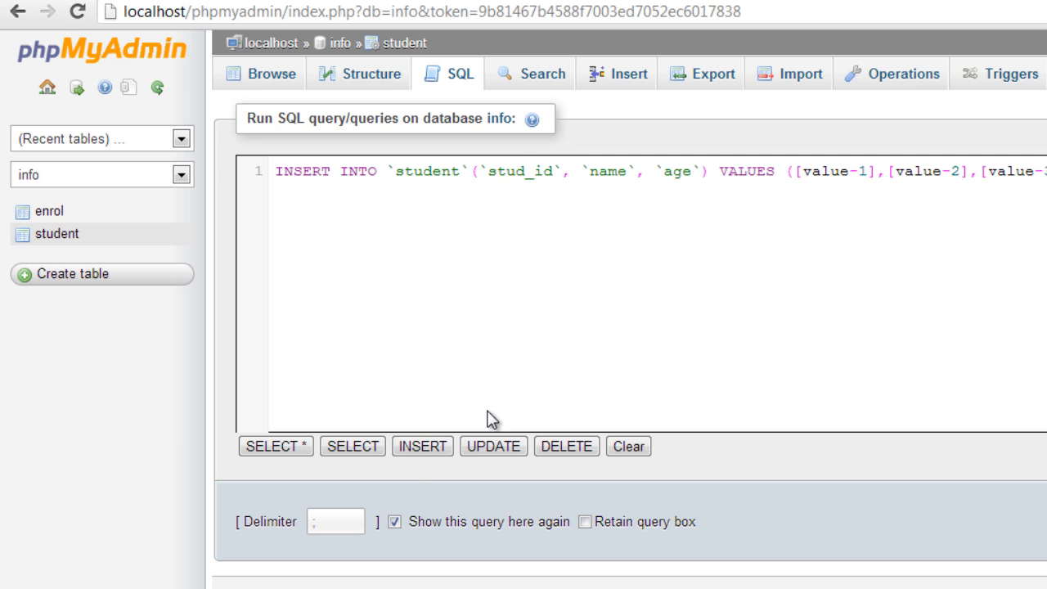
mouse_move(77, 232)
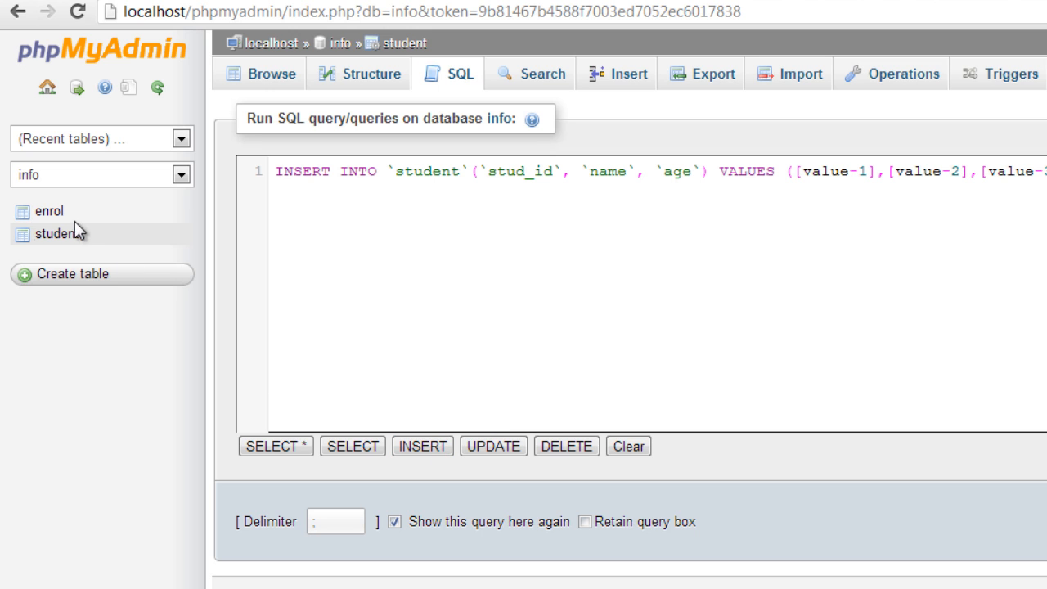
- Generate an INSERT INTO enrol (stud_id) template in the enrol table's SQL box
click(48, 211)
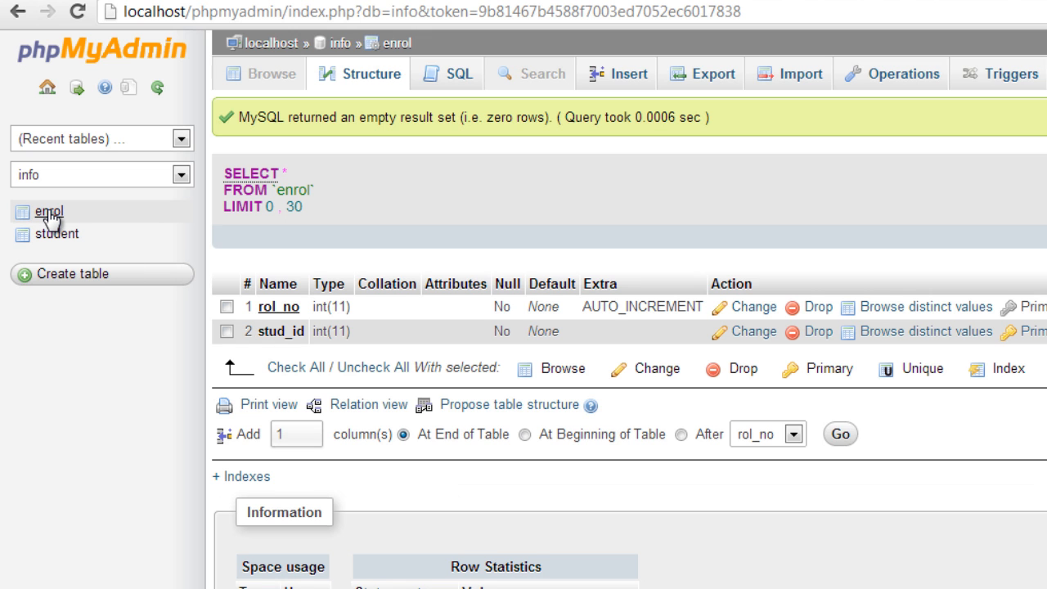
click(446, 74)
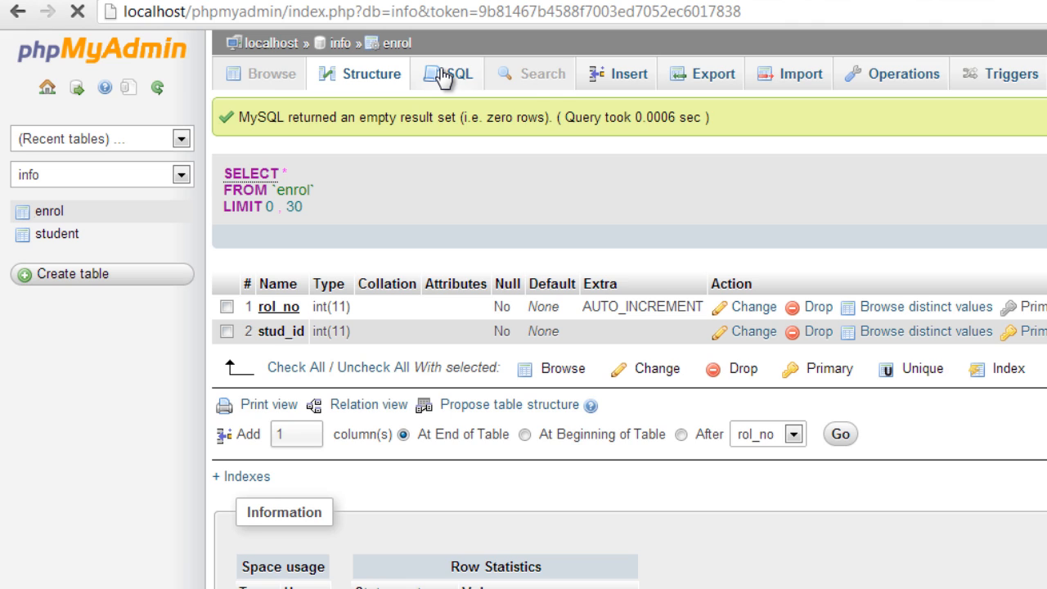
click(447, 73)
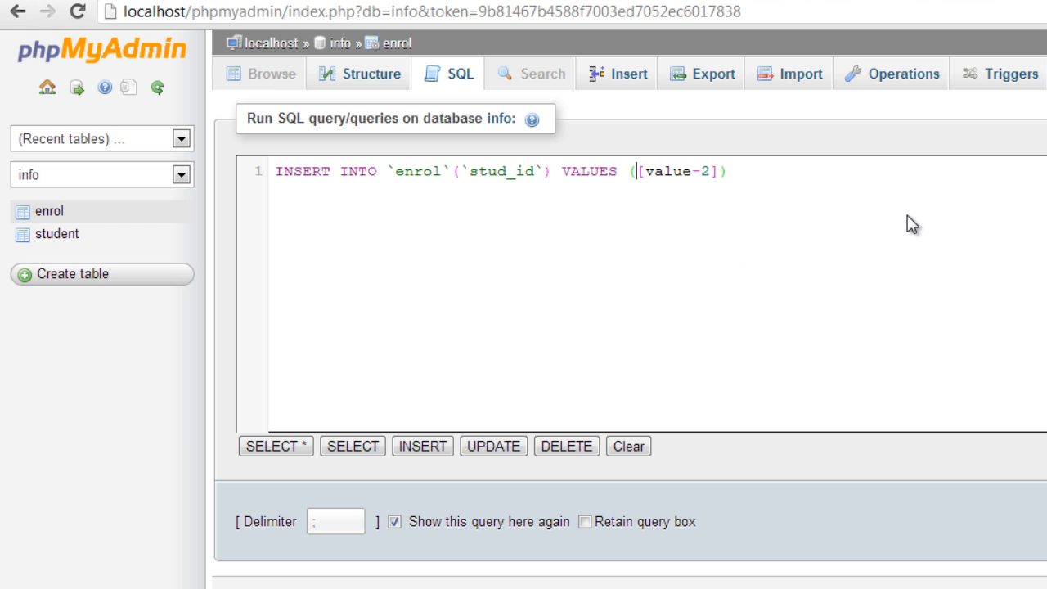
- Try enrol inserts with stud_id 2 and 3, rejected by the foreign key, then replace the value
text(2)
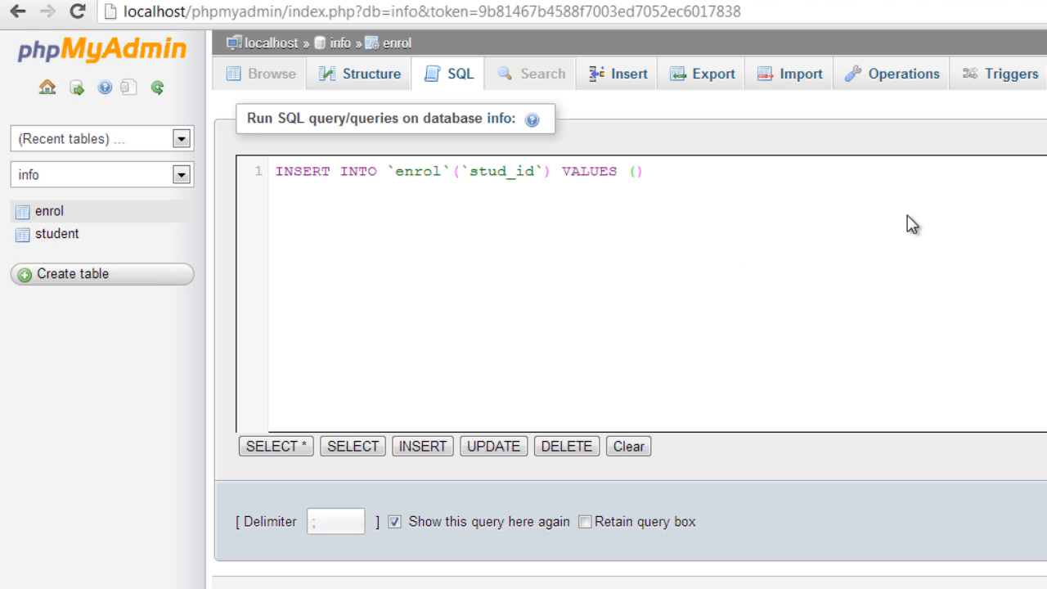
text(2)
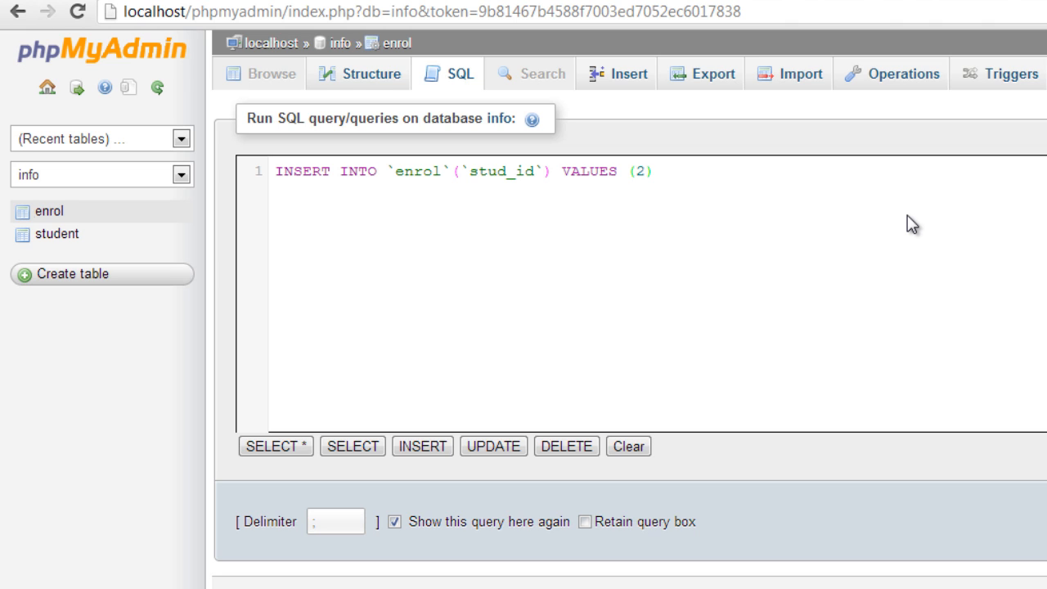
text(;)
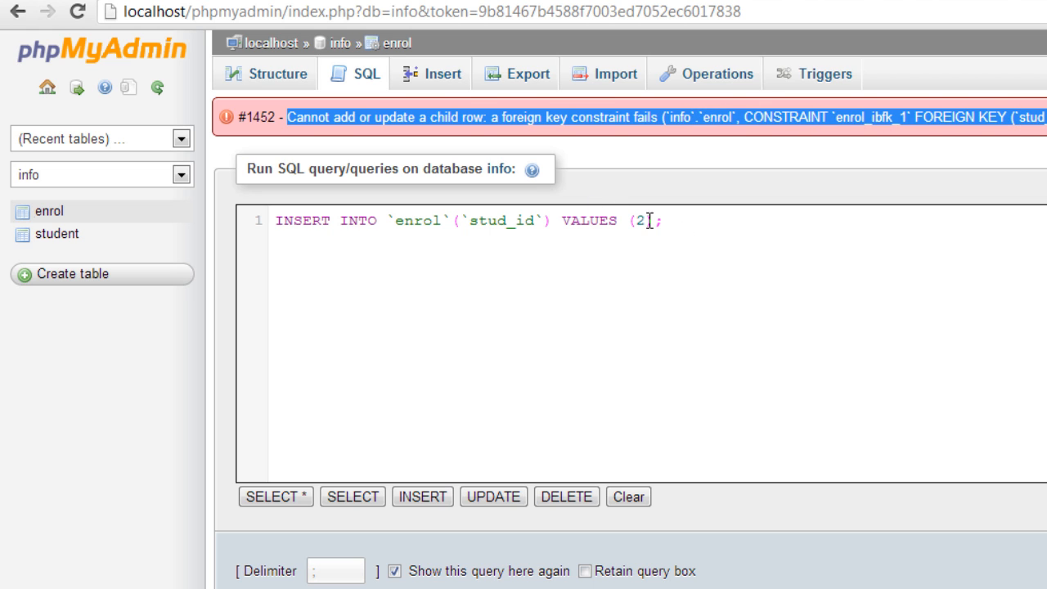
text(3)
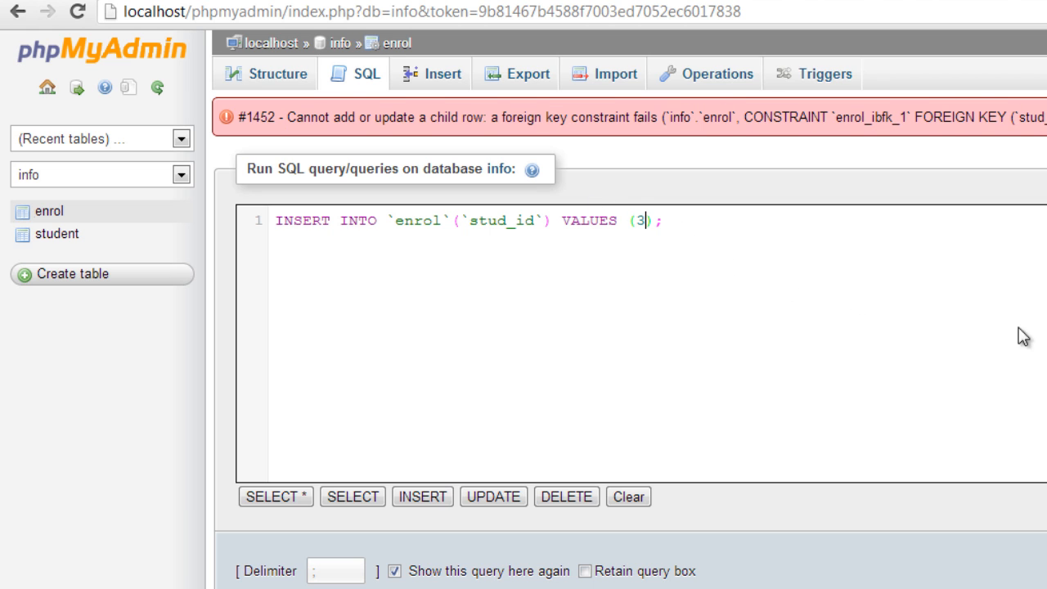
mouse_move(667, 209)
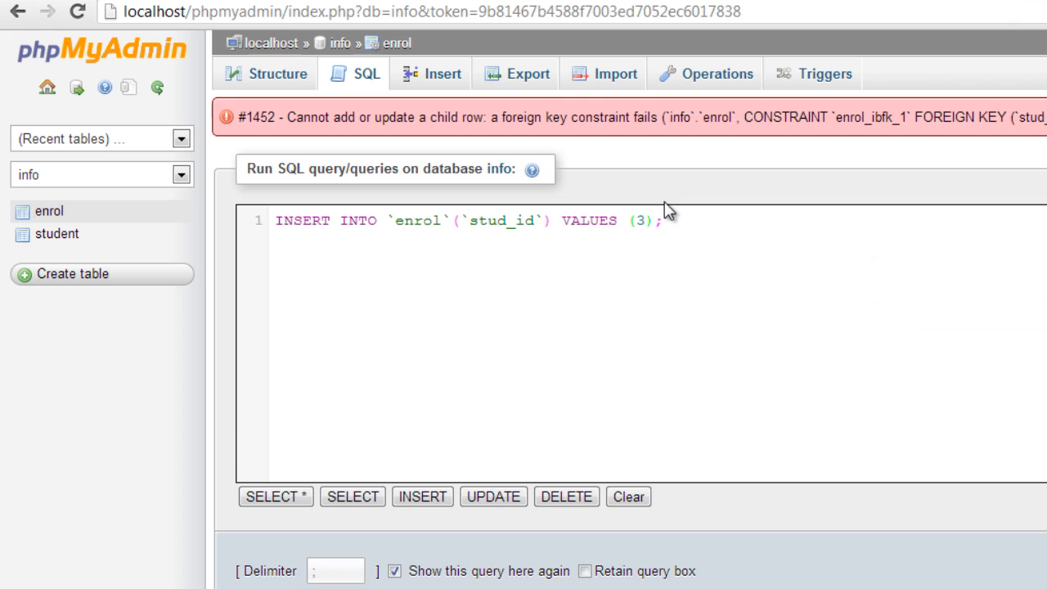
double_click(639, 220)
text(1)
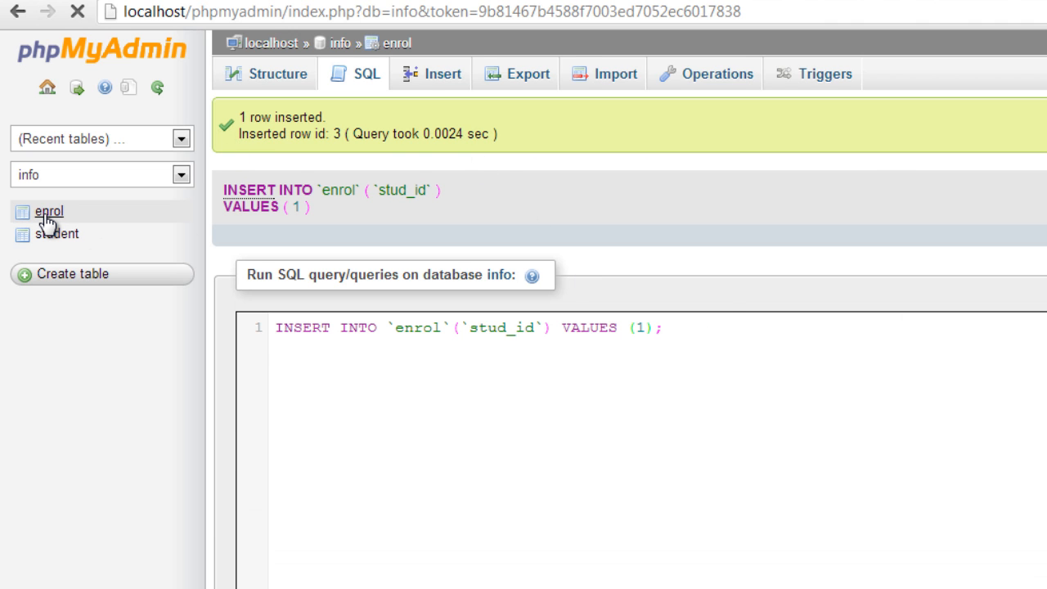
- Browse the enrol row (rol_no 3, stud_id 1), then the student table's SATISH row
click(49, 211)
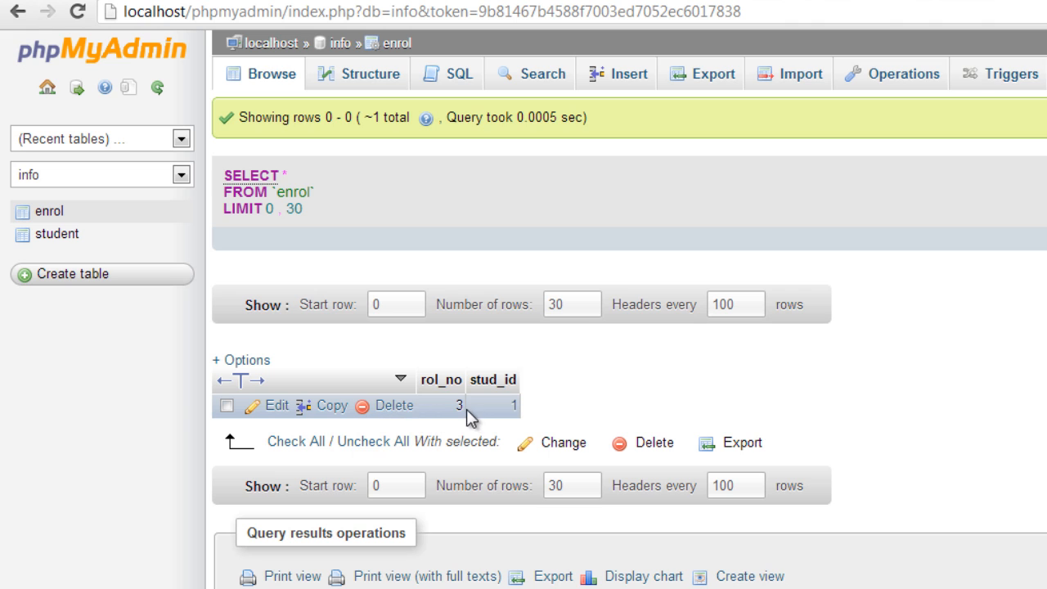
mouse_move(63, 254)
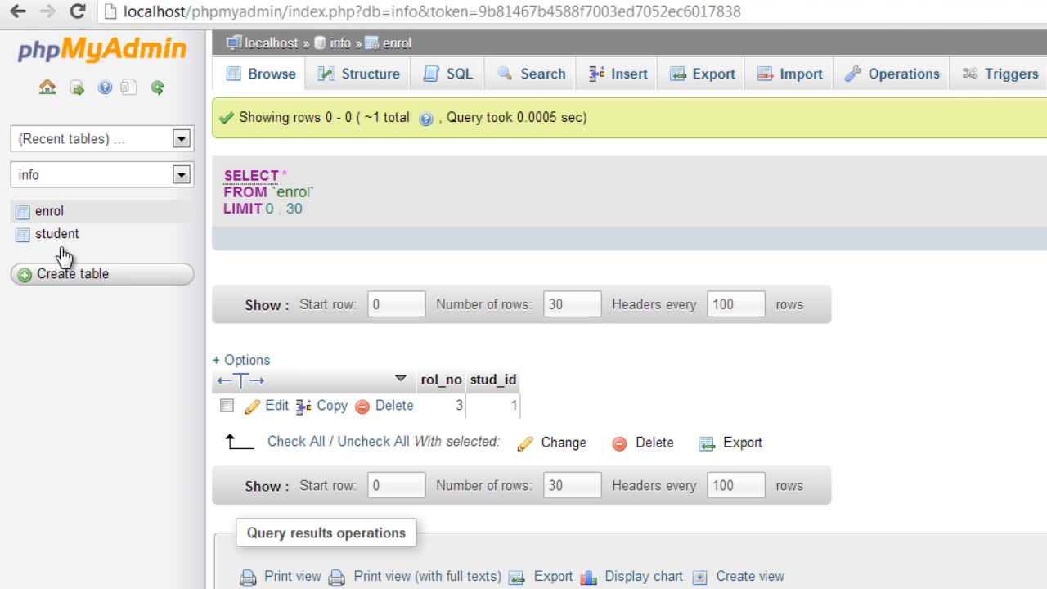
click(56, 233)
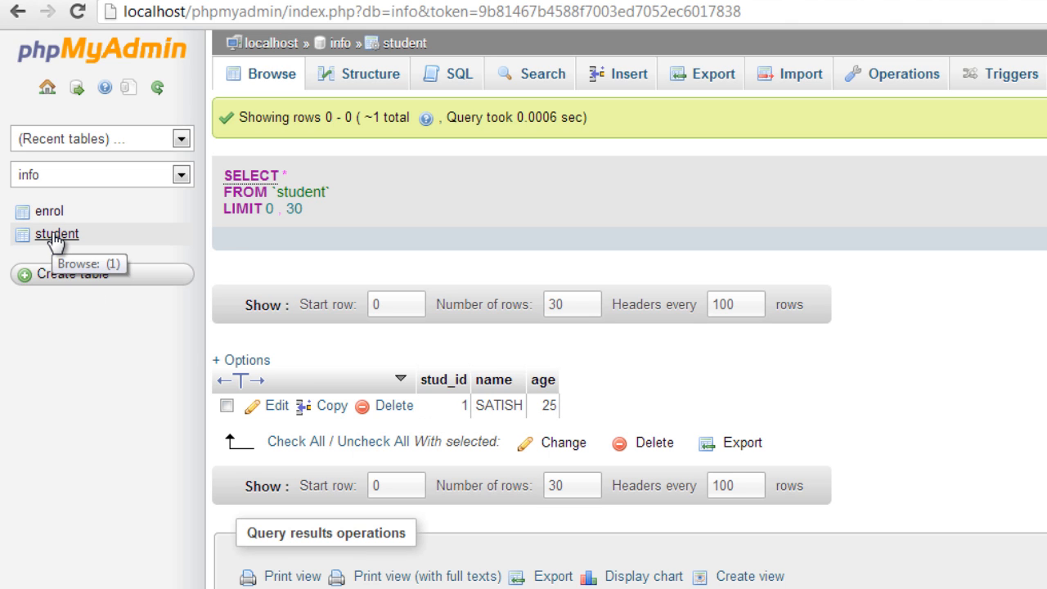
mouse_move(567, 362)
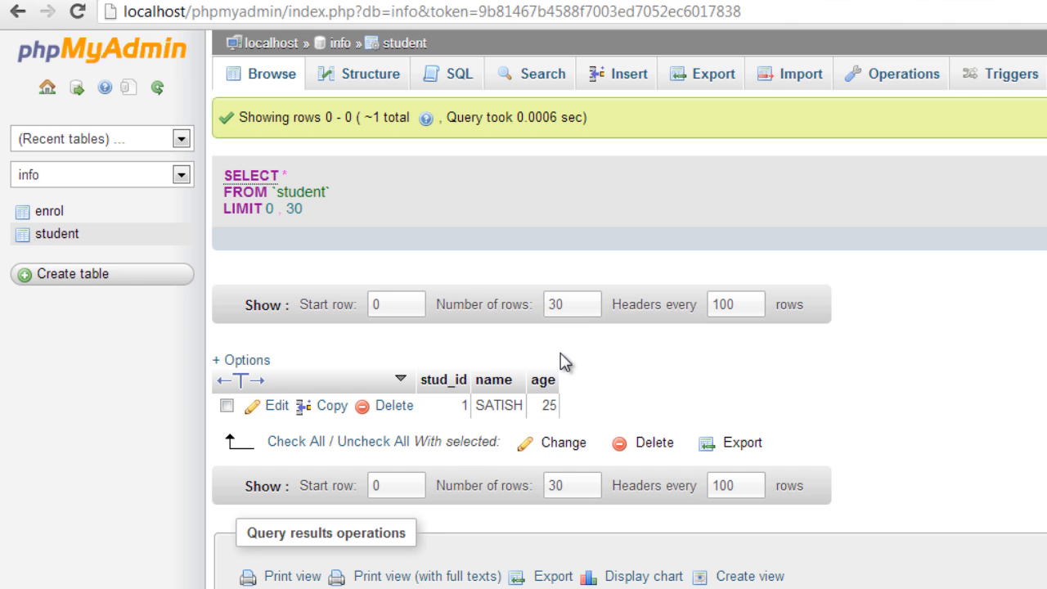
mouse_move(366, 154)
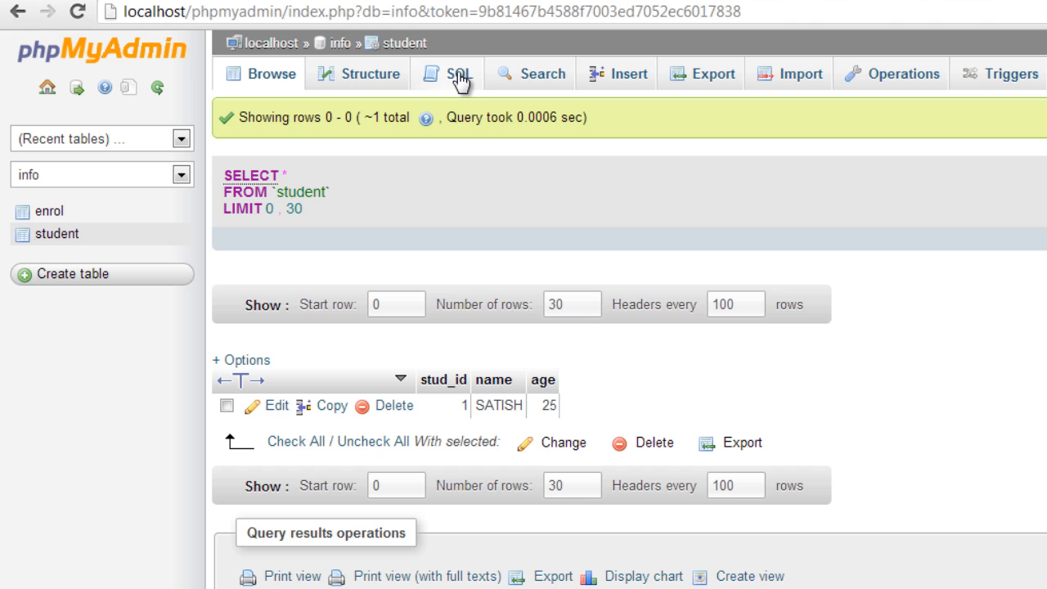
- Write an INSERT into student with name 'Kiran' and age 27
click(458, 74)
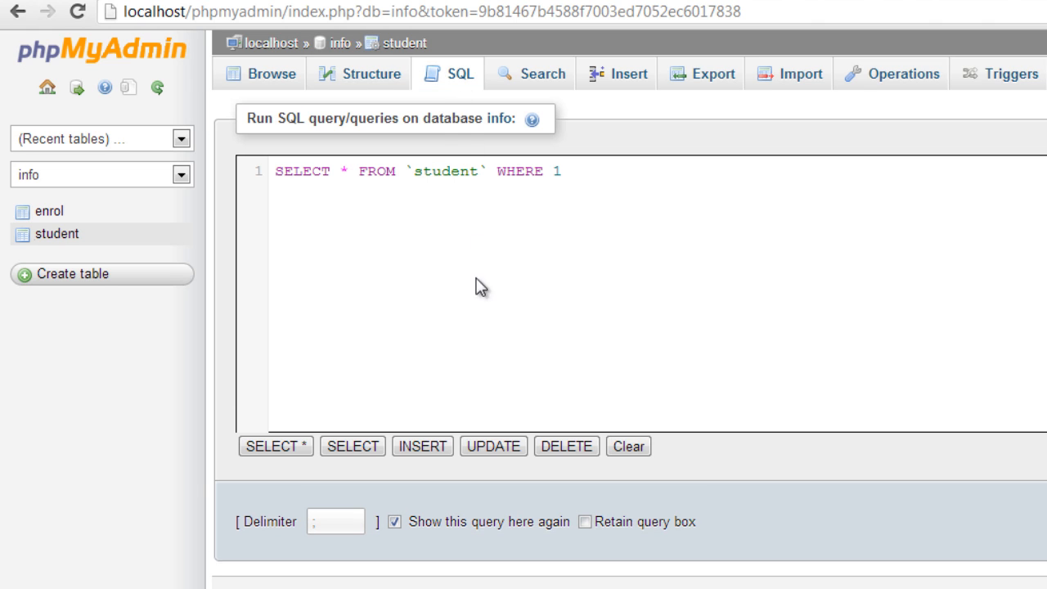
mouse_move(491, 455)
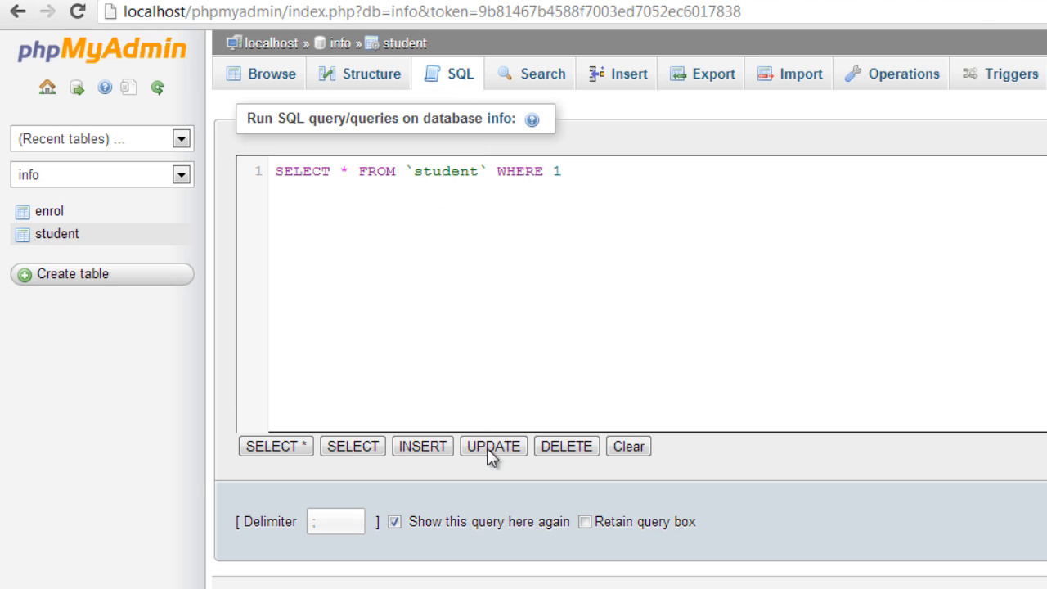
click(422, 445)
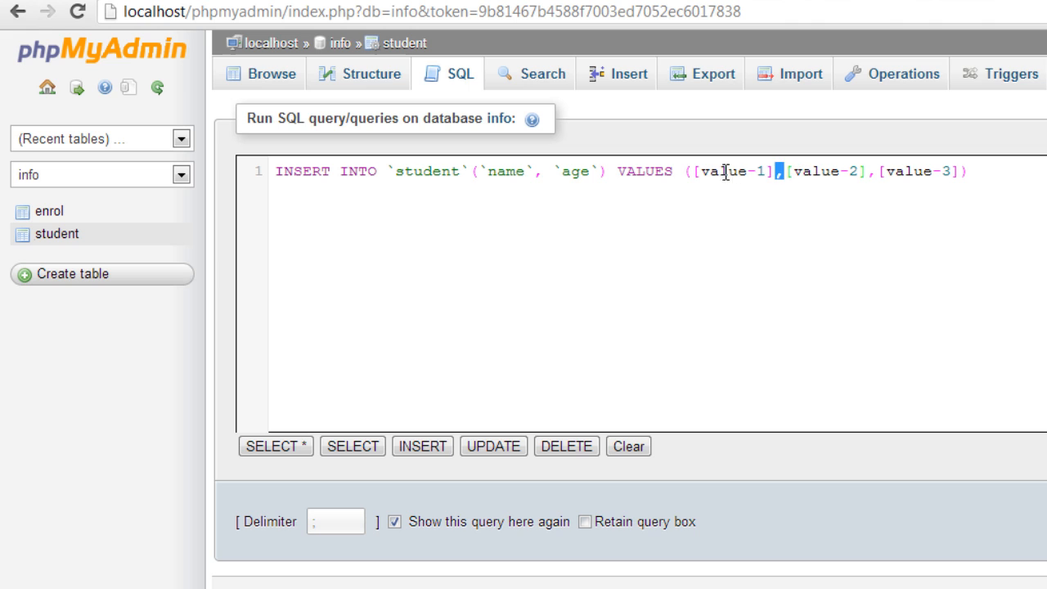
key(Backspace)
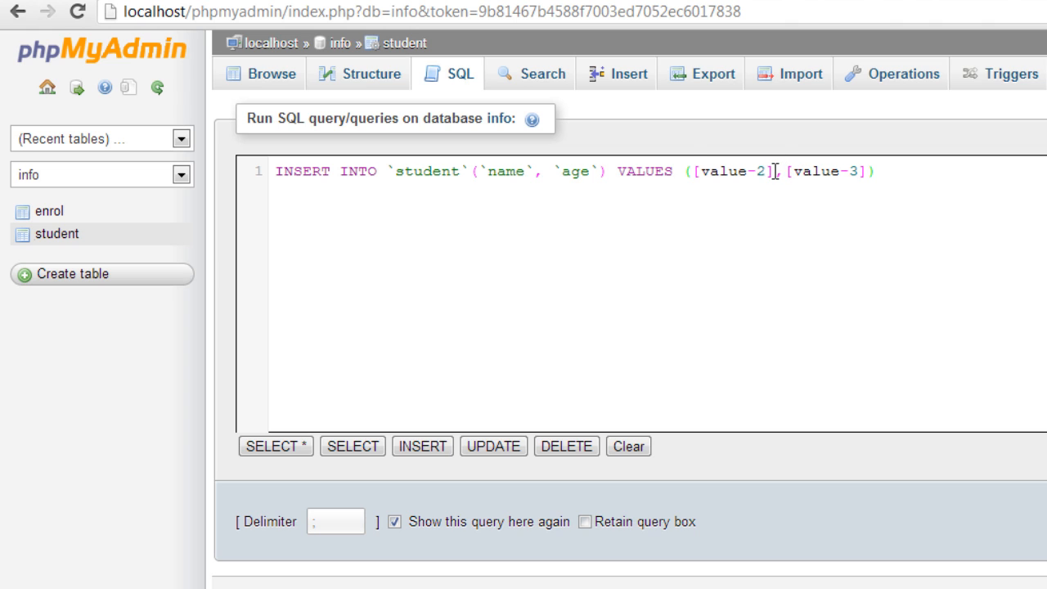
text('')
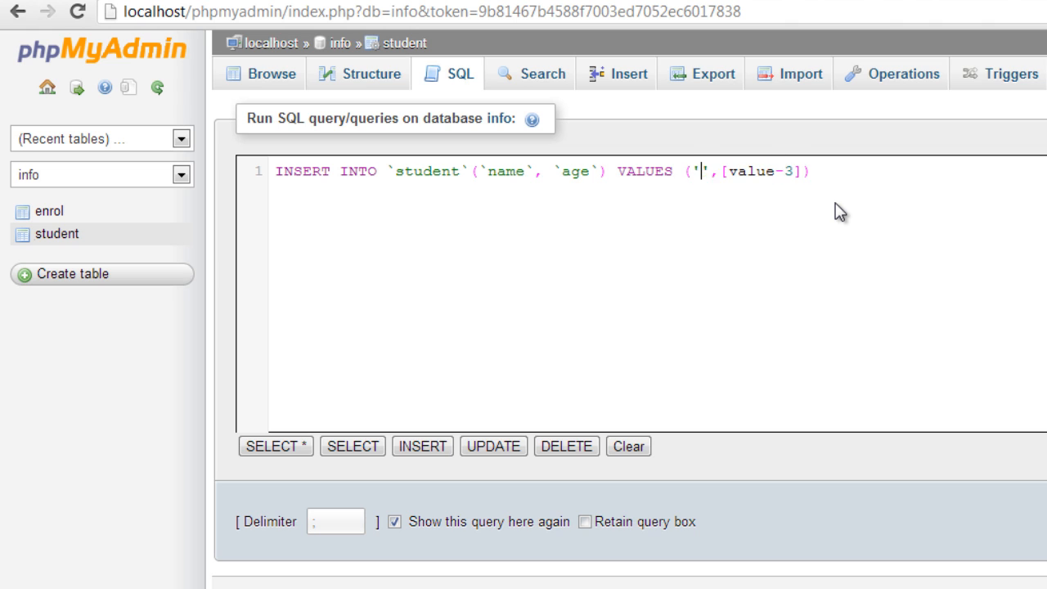
text(Kiran)
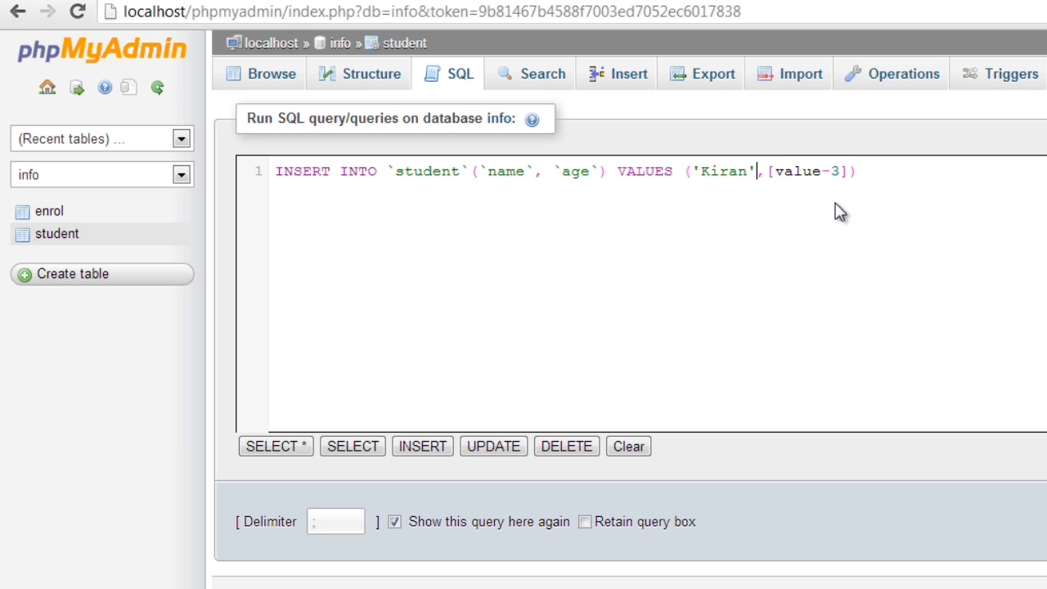
double_click(806, 171)
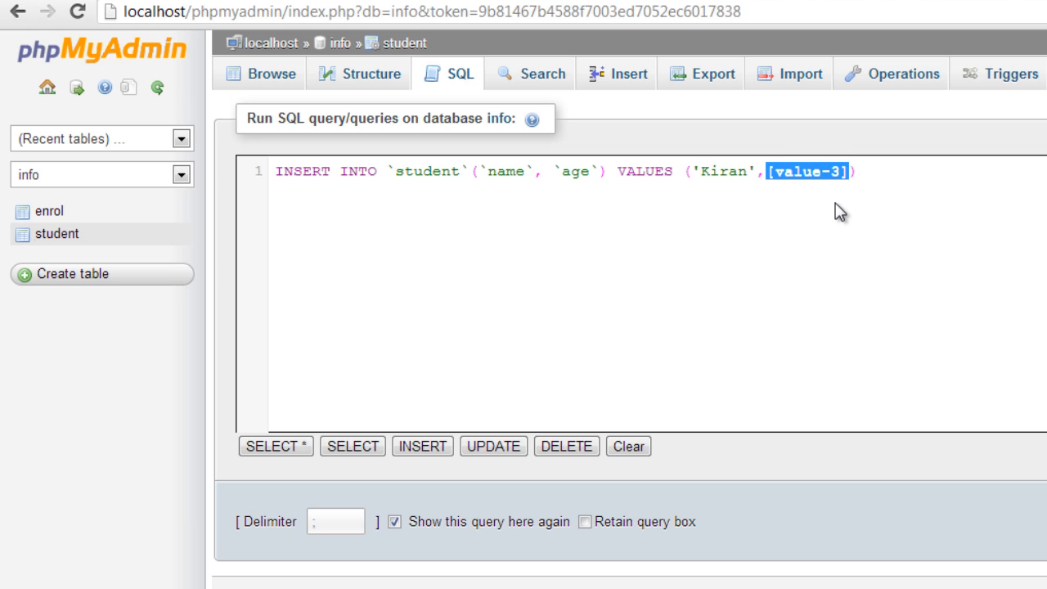
text(27)
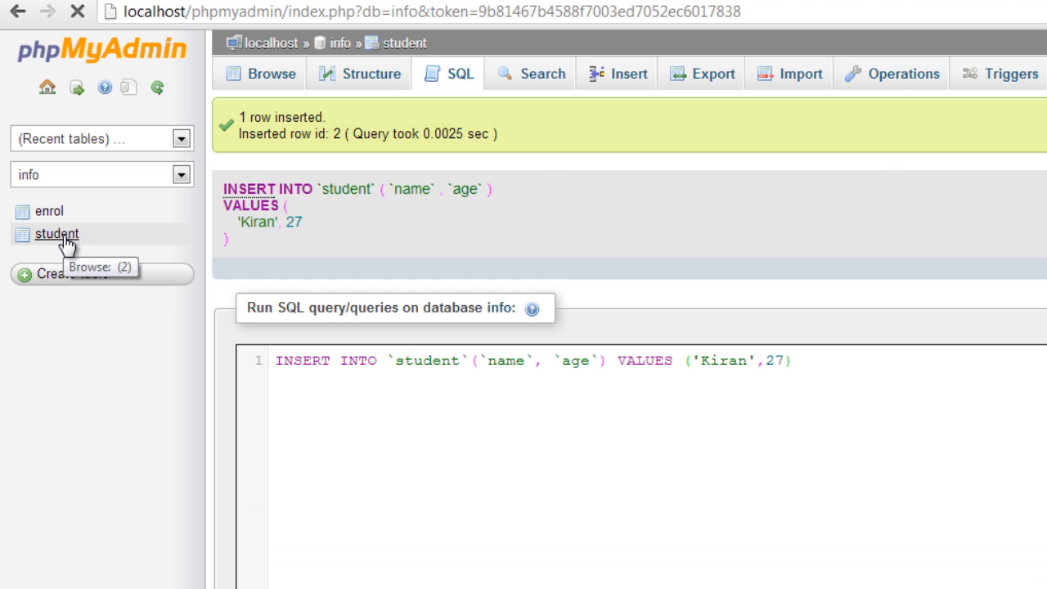
- Browse the student rows, then the enrol table's single rol_no 3 row for stud_id 1
click(55, 234)
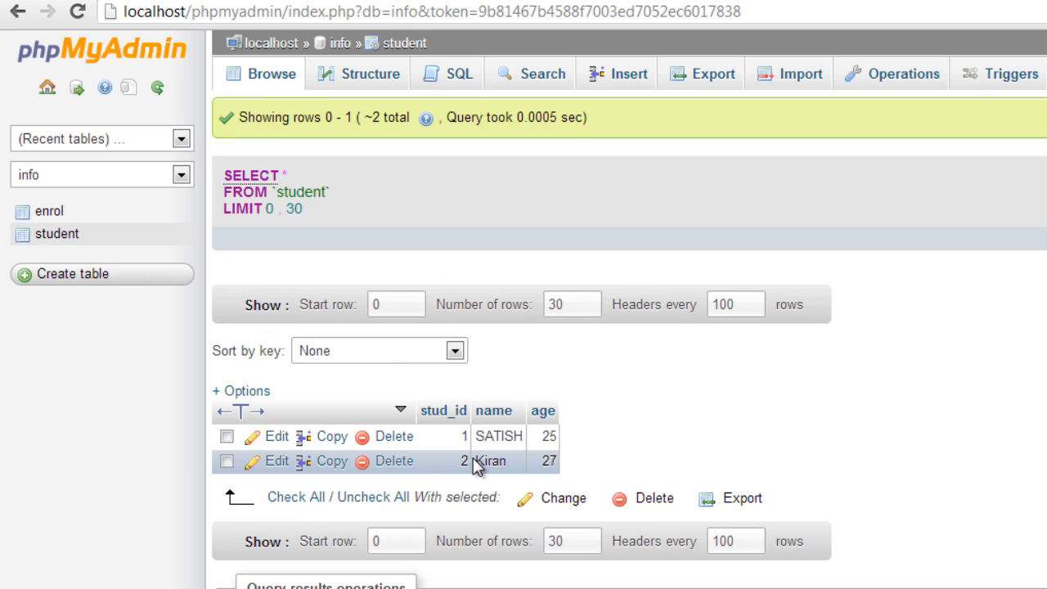
click(48, 211)
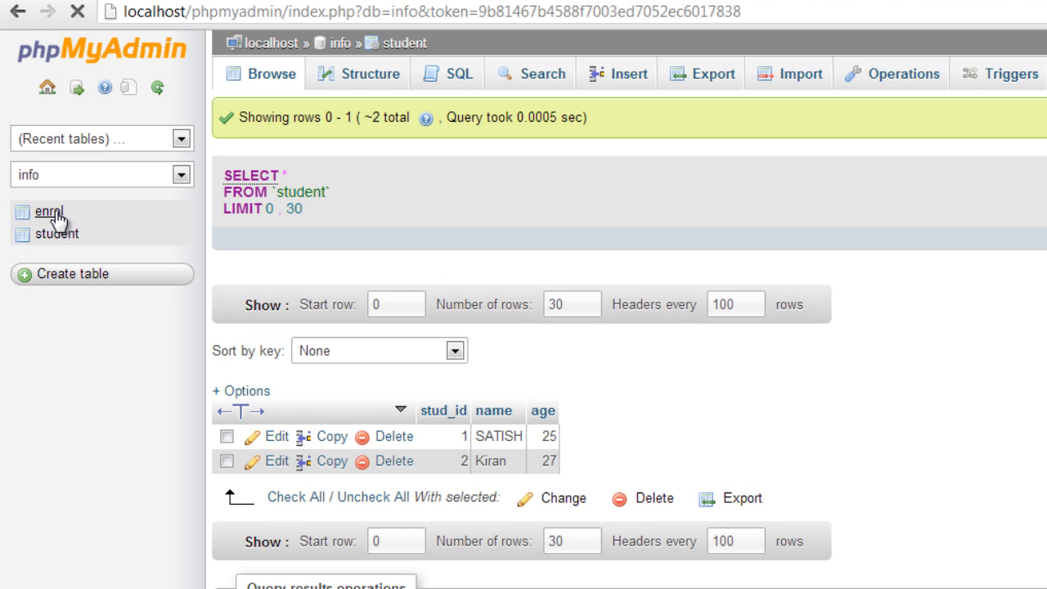
click(49, 211)
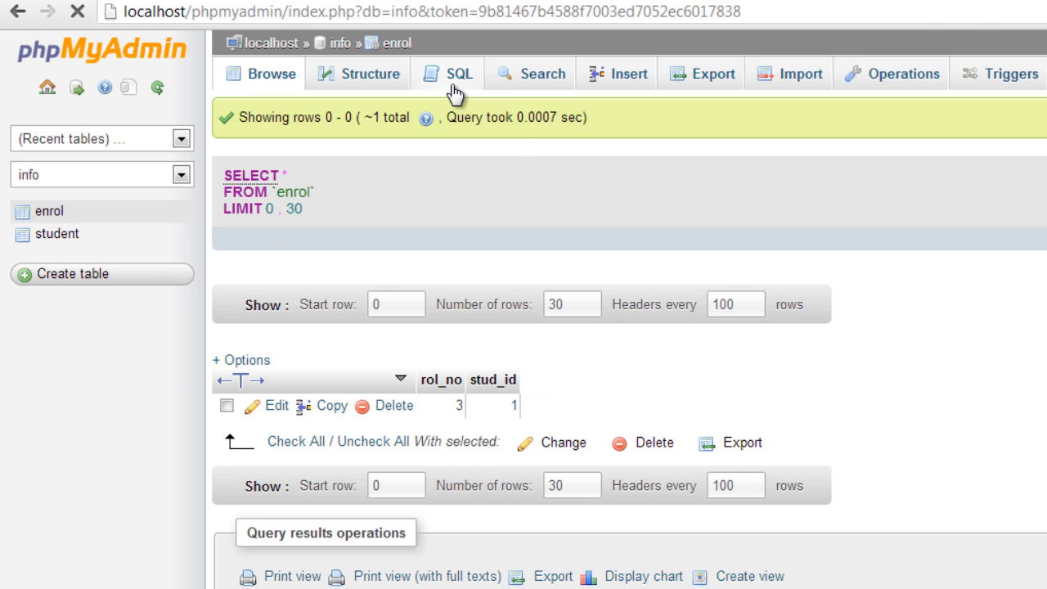
- Insert enrol rows for stud_id 1 and 2; stud_id 3 is rejected by the foreign key
click(447, 72)
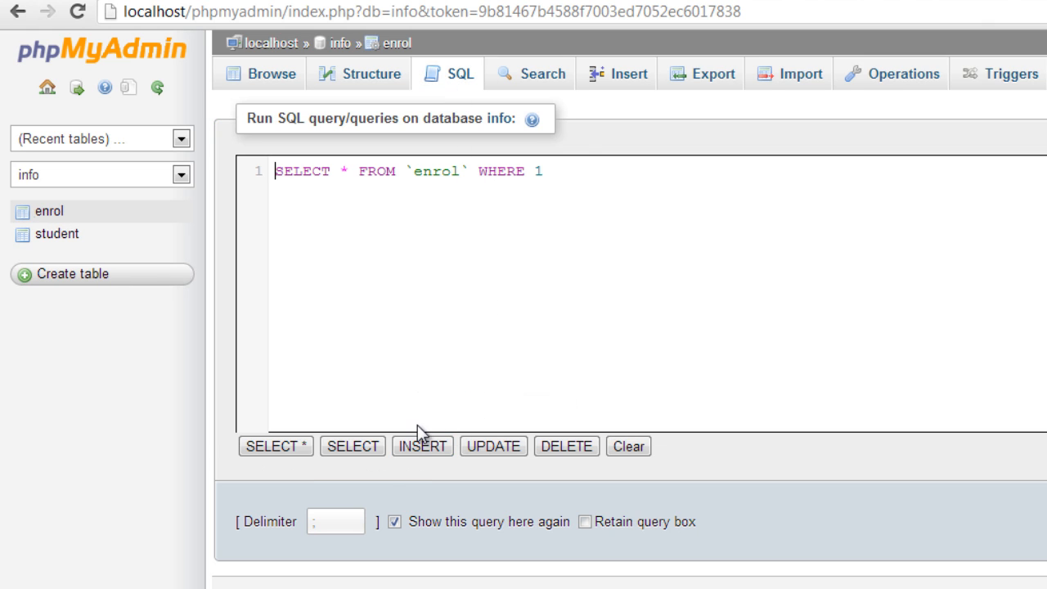
click(421, 446)
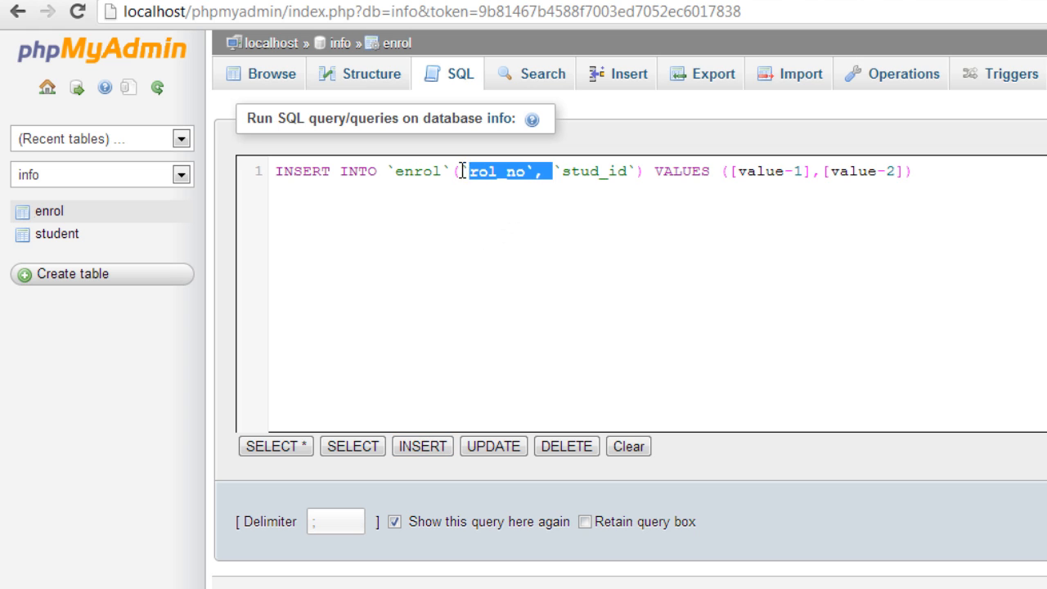
key(Delete)
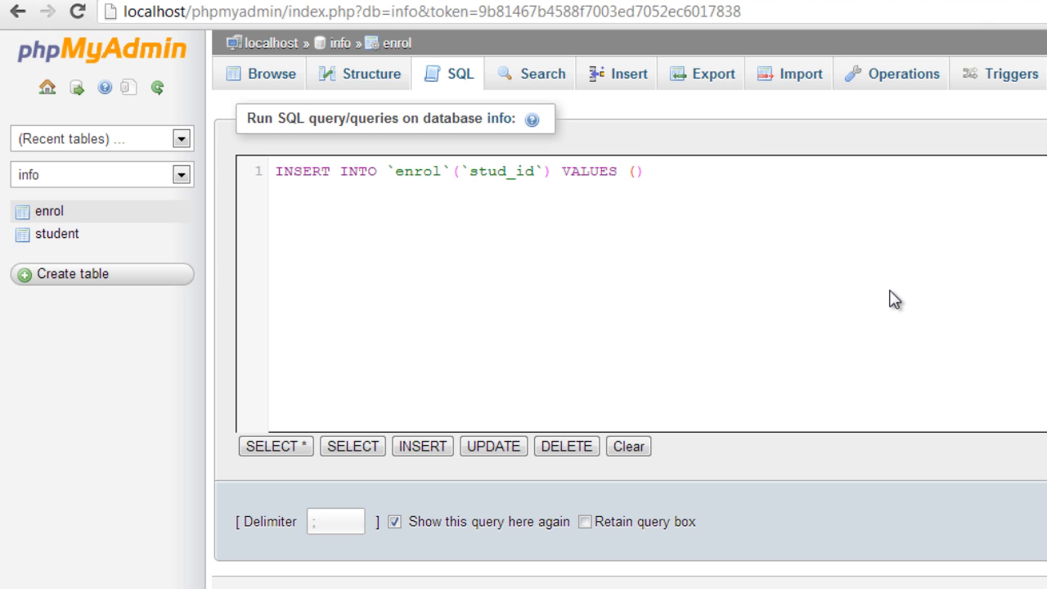
text(2)
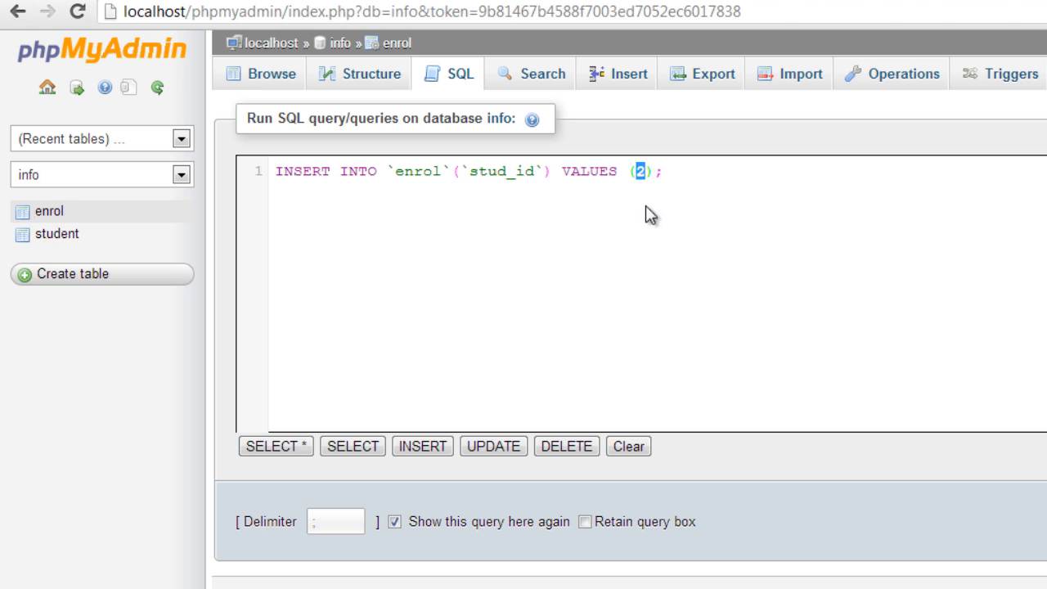
mouse_move(656, 240)
text(1)
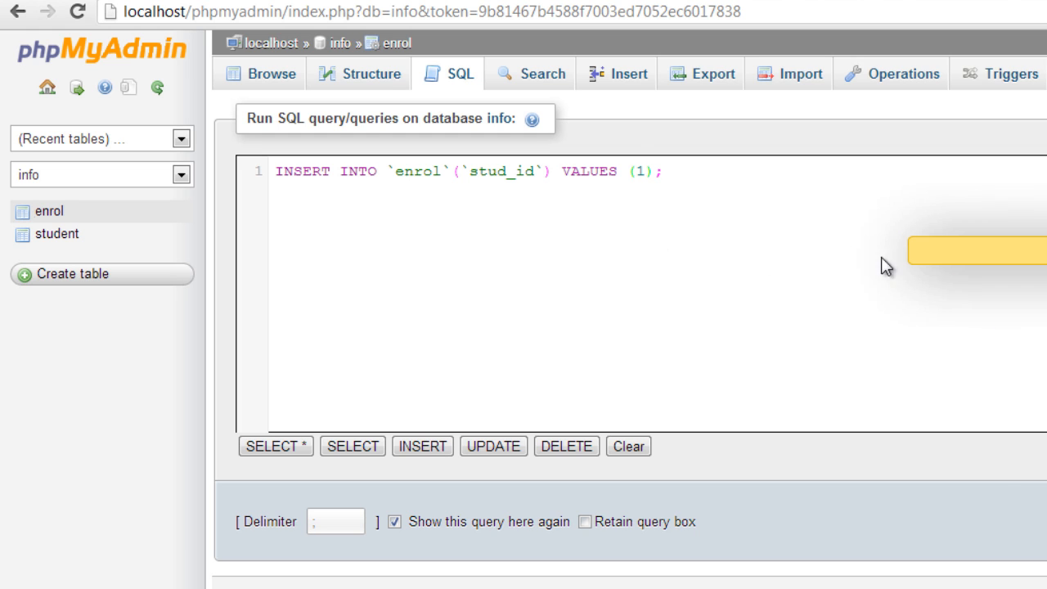
click(1005, 249)
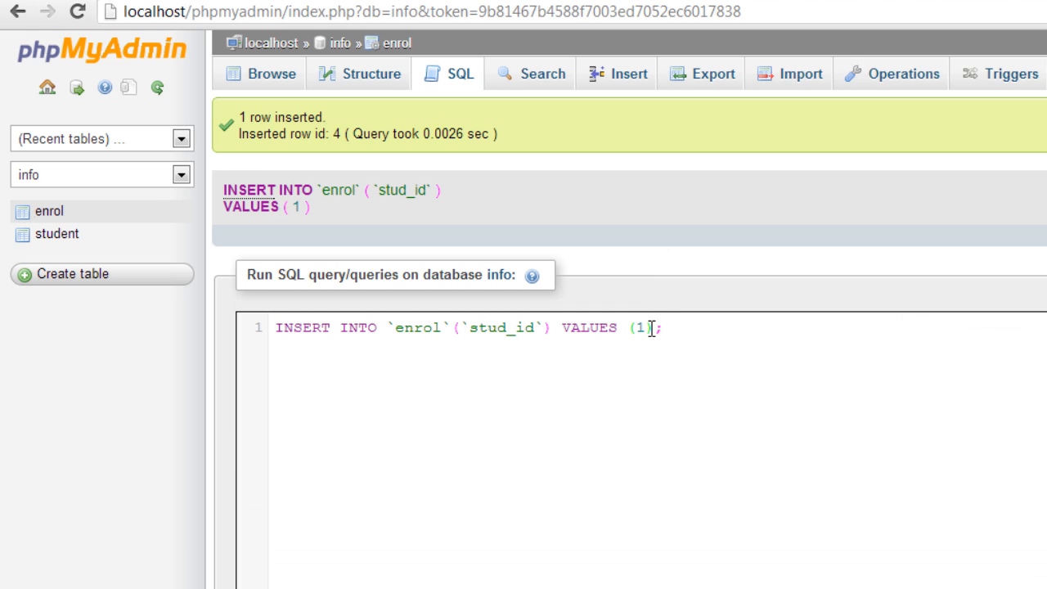
text(2)
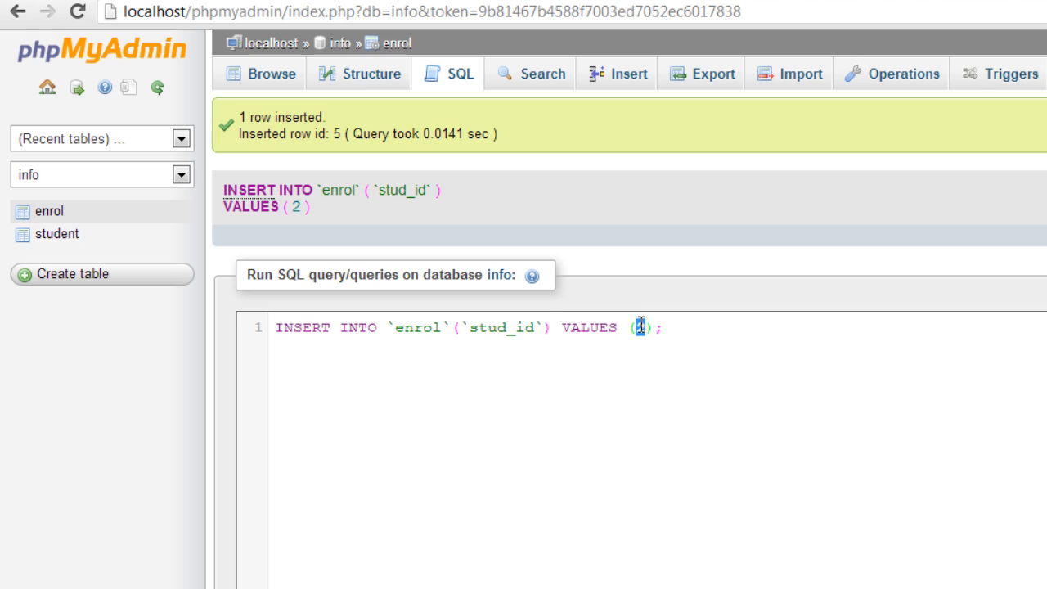
text(3)
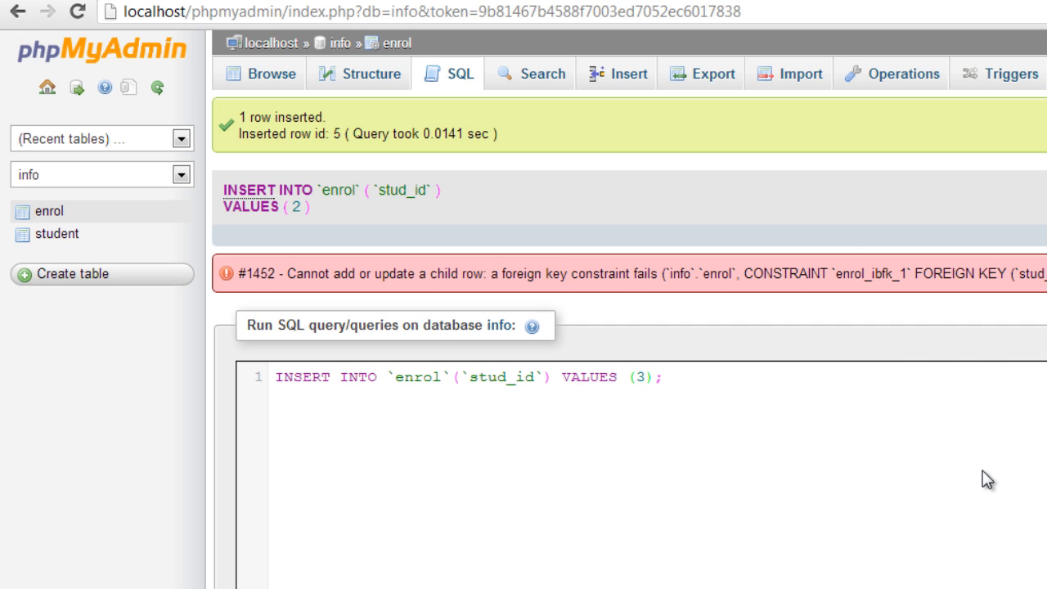
mouse_move(56, 234)
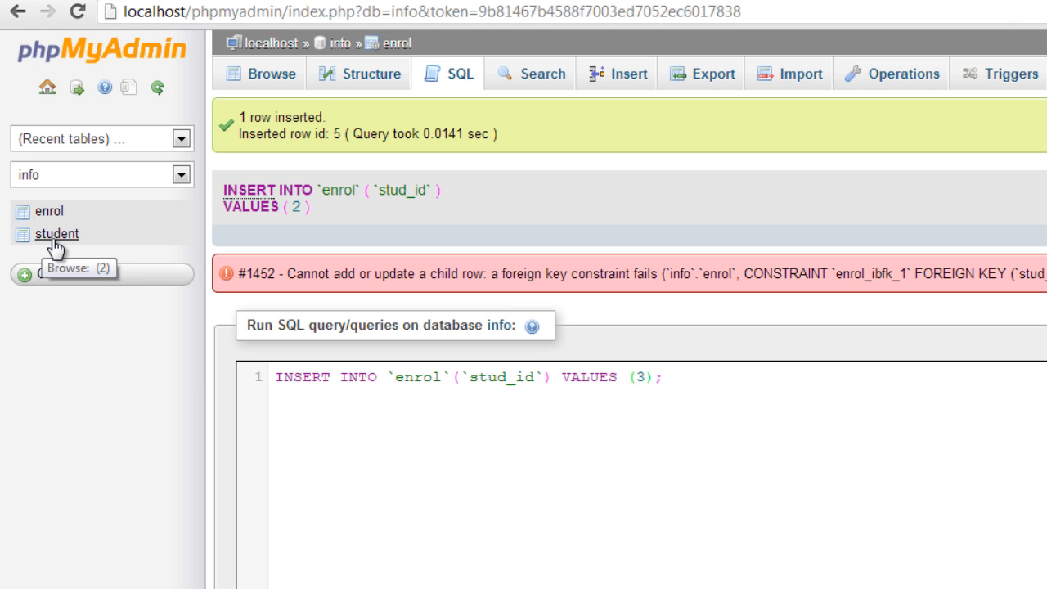
- Try deleting Kiran from student and highlight the #1451 error naming enrol
click(56, 233)
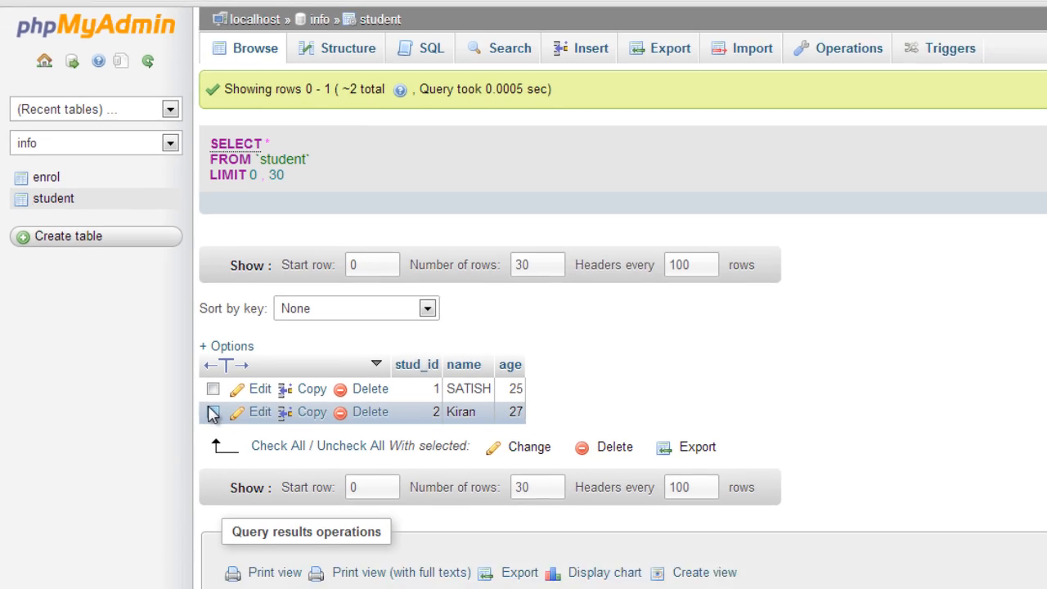
click(212, 411)
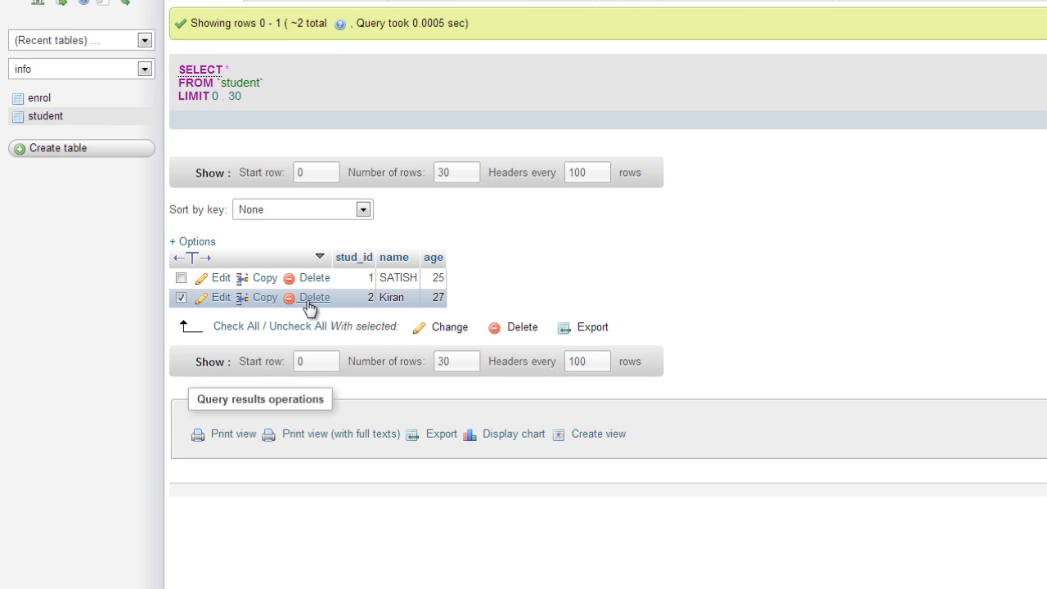
click(314, 297)
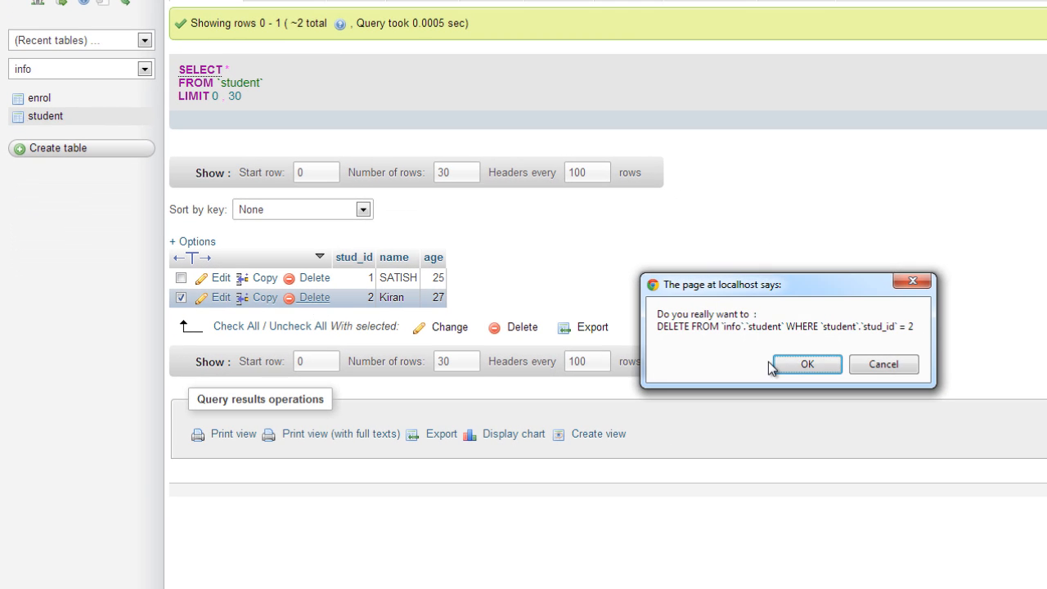
click(805, 364)
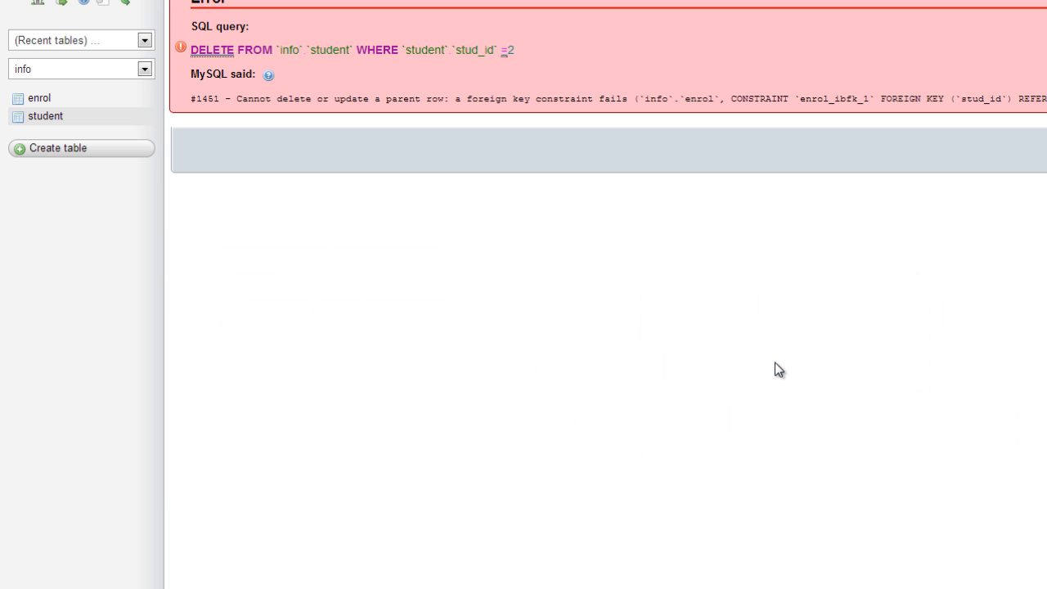
drag(235, 98, 417, 98)
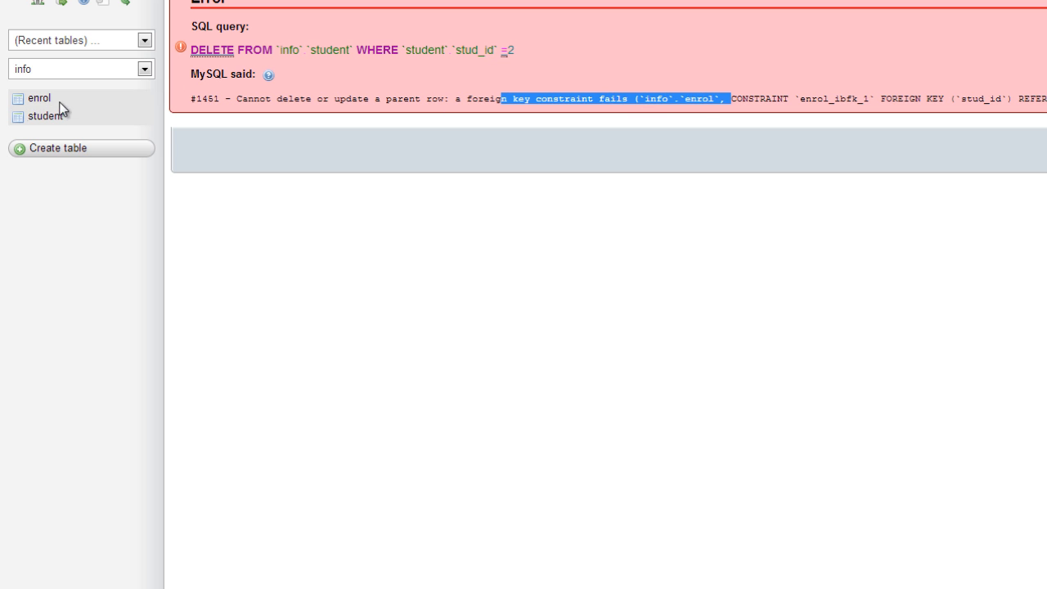
- Delete enrol's rol_no 5 row referencing stud_id 2
click(39, 98)
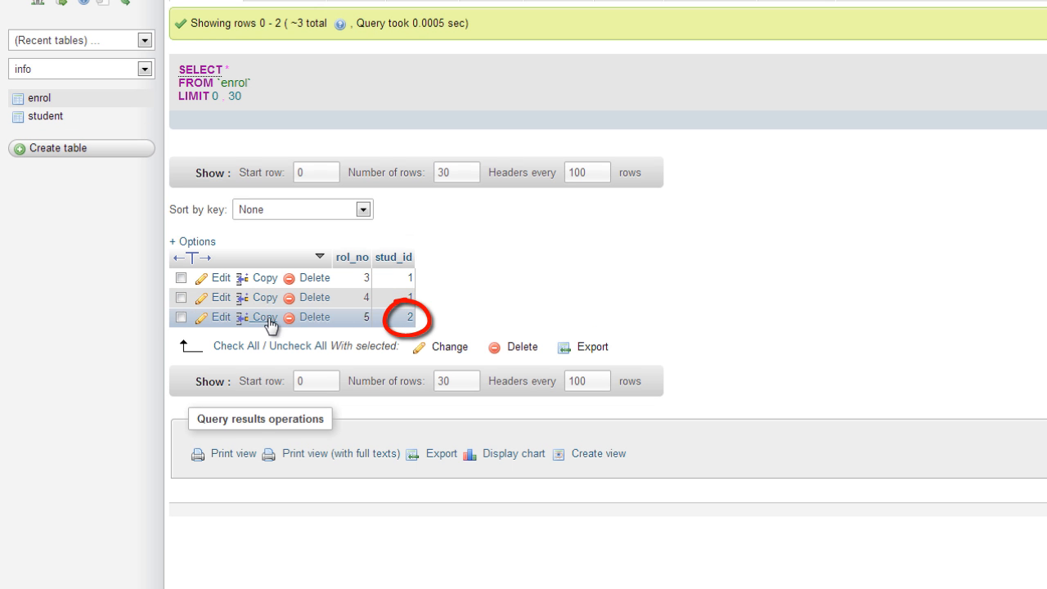
click(314, 317)
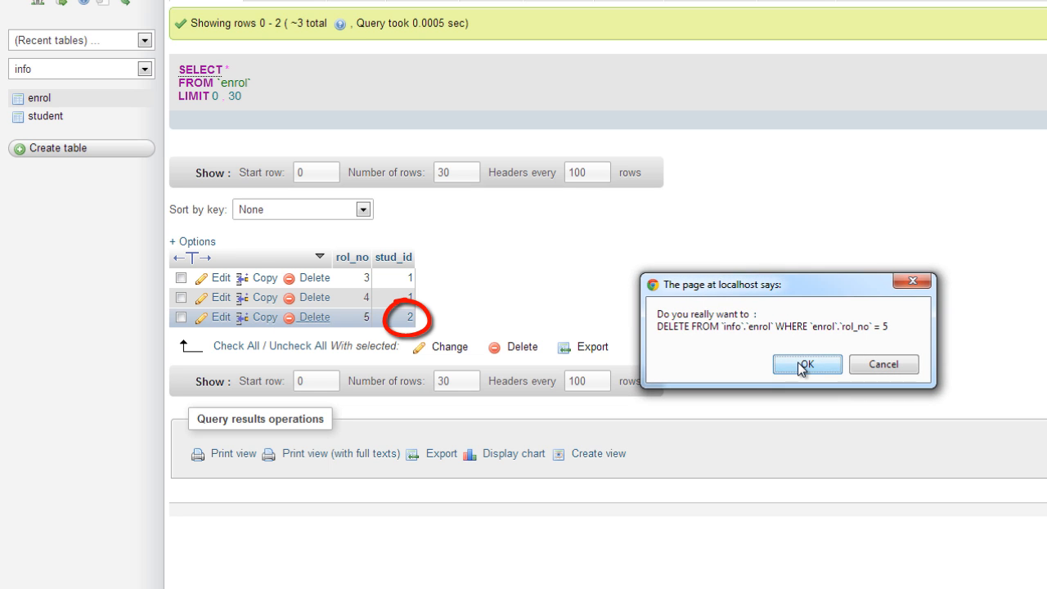
click(806, 364)
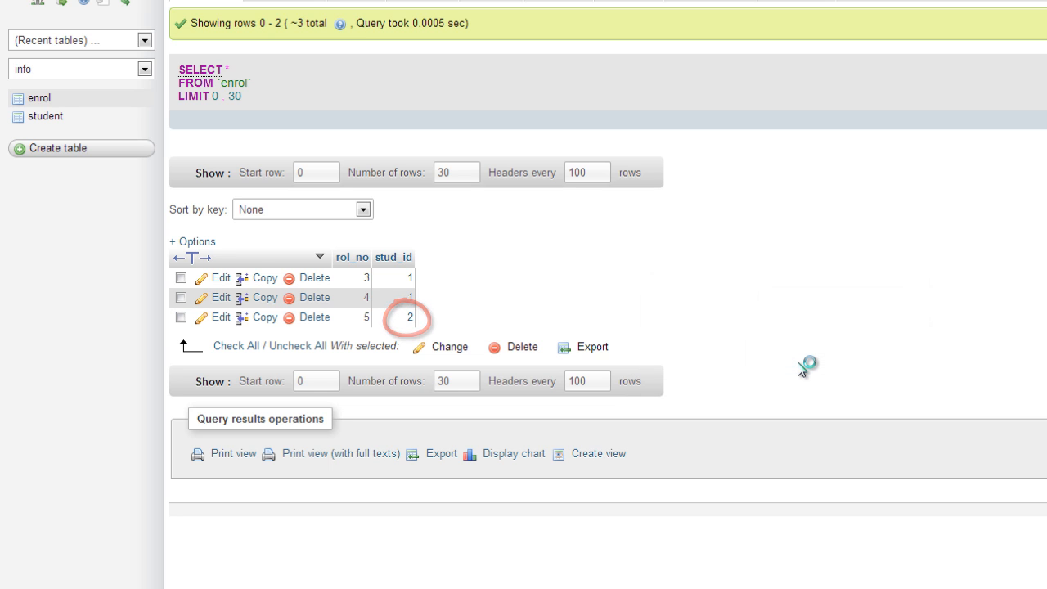
click(314, 317)
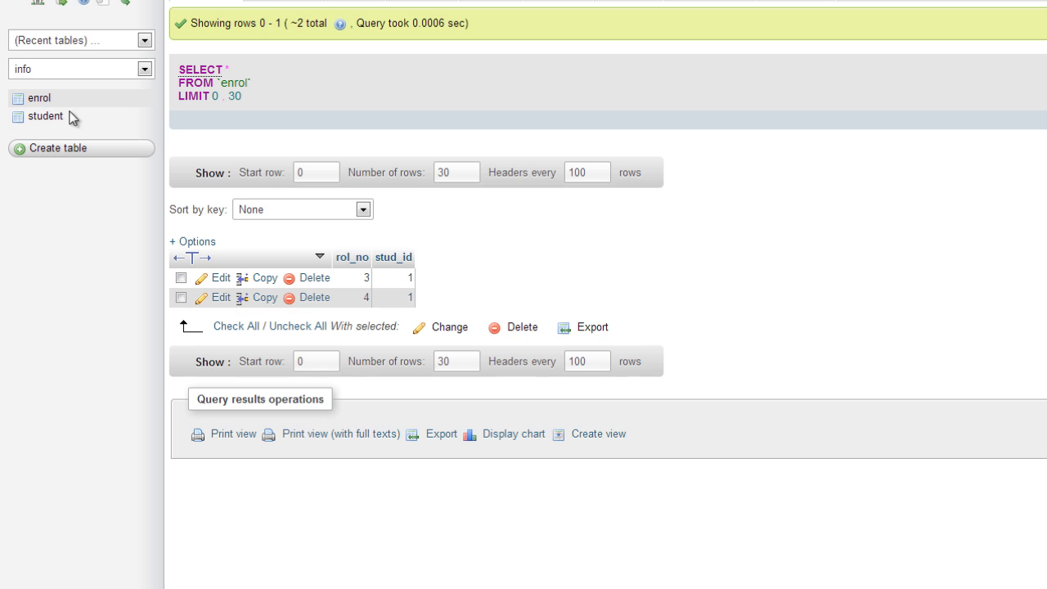
- Delete Kiran's record from the student table
click(45, 115)
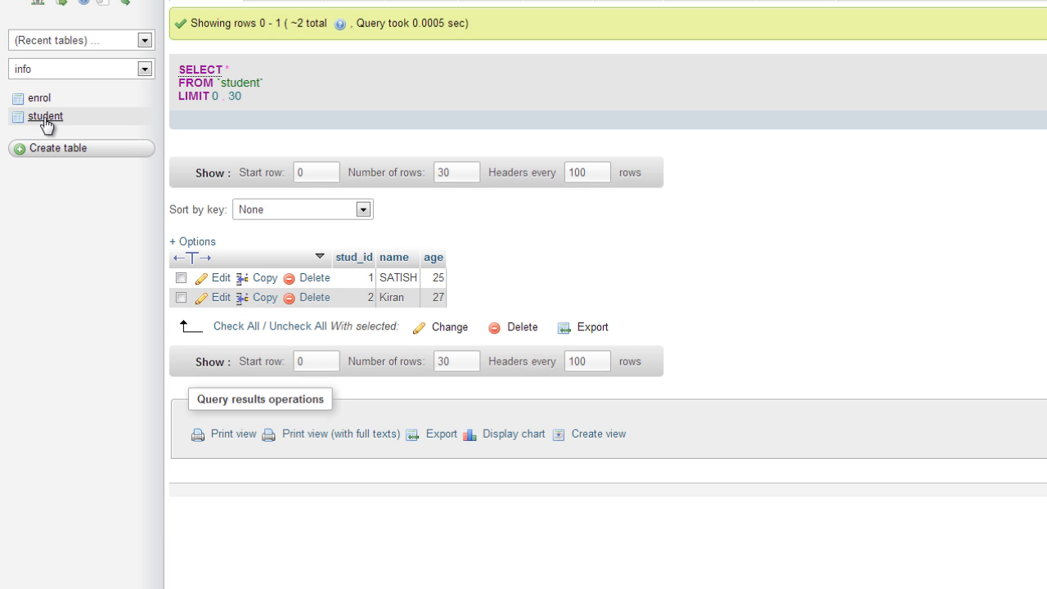
click(314, 297)
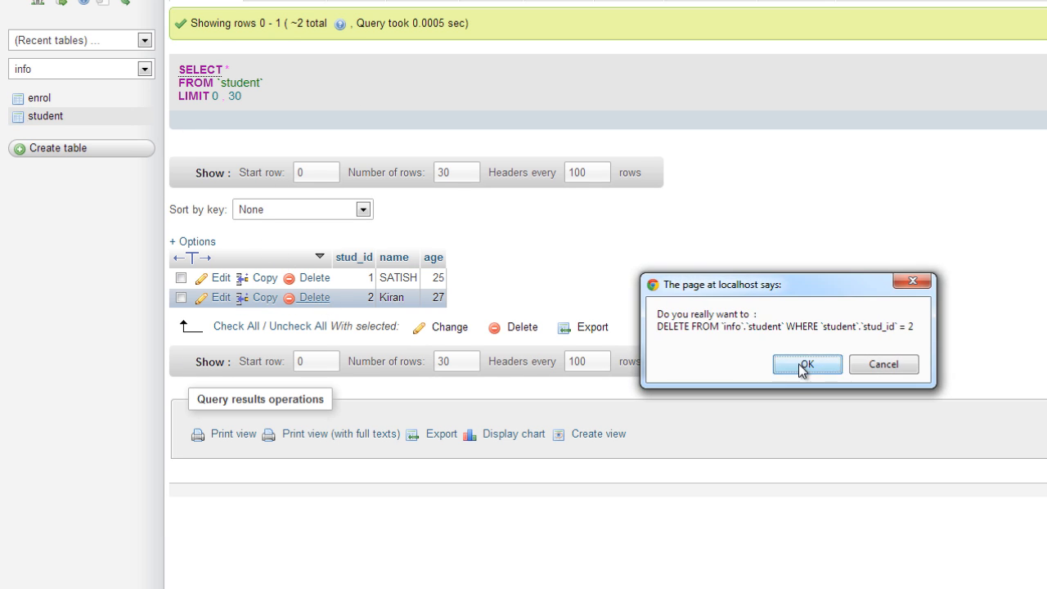
click(807, 364)
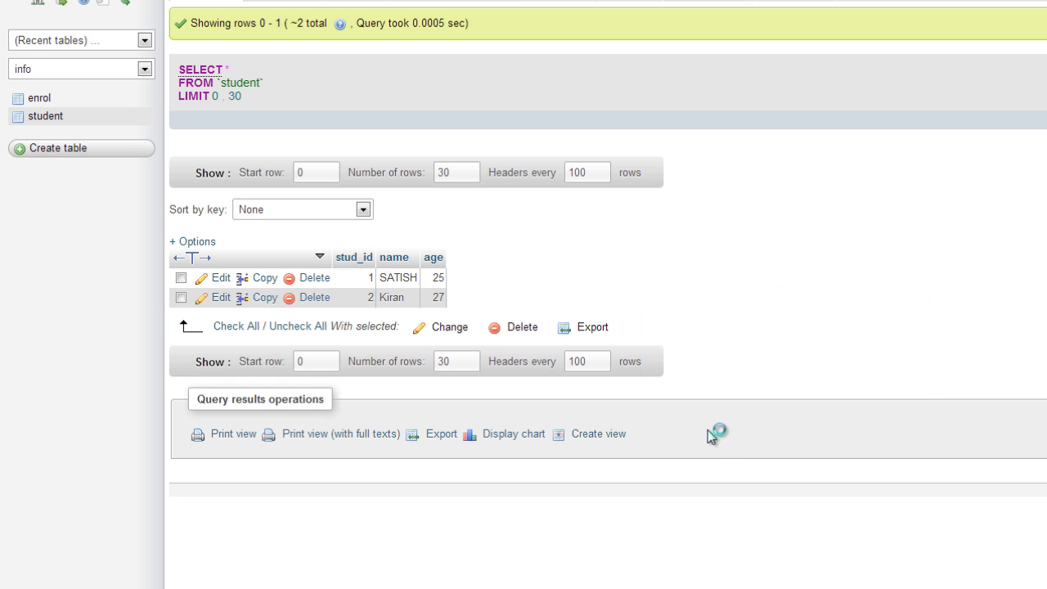